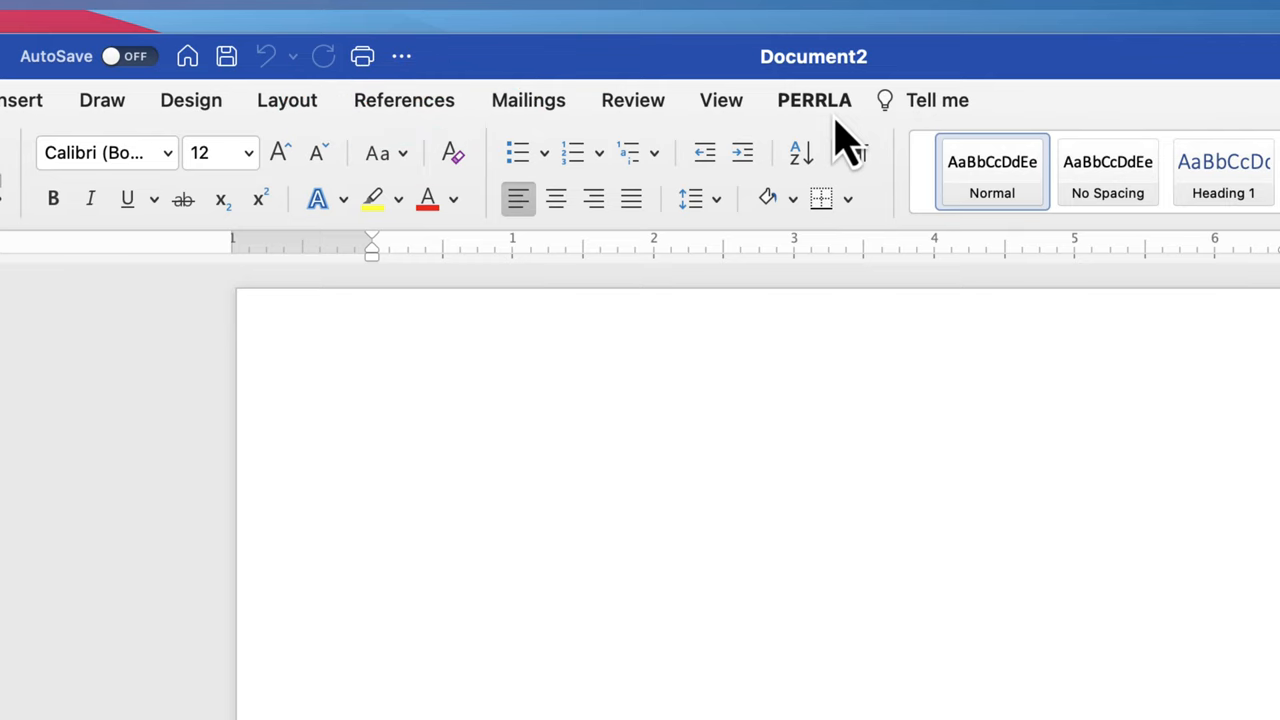
Show the PERRLA ribbon tab and place the insertion point in the blank document
click(376, 444)
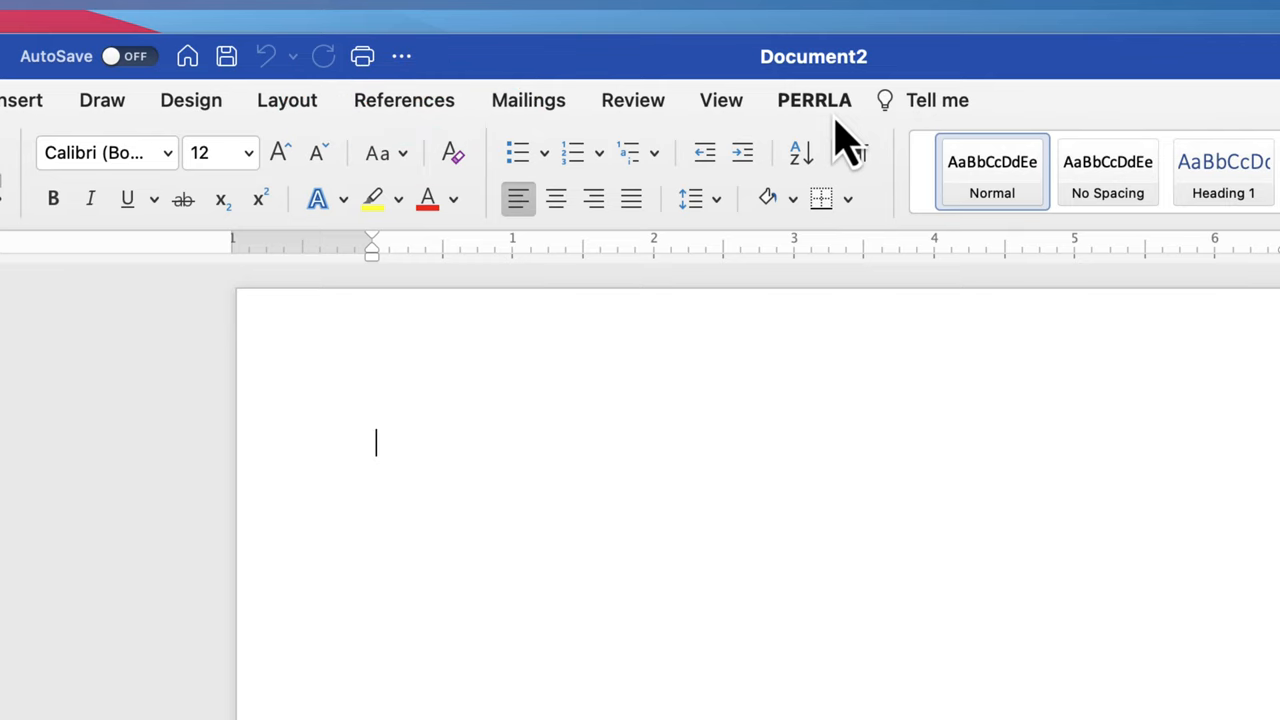
click(814, 100)
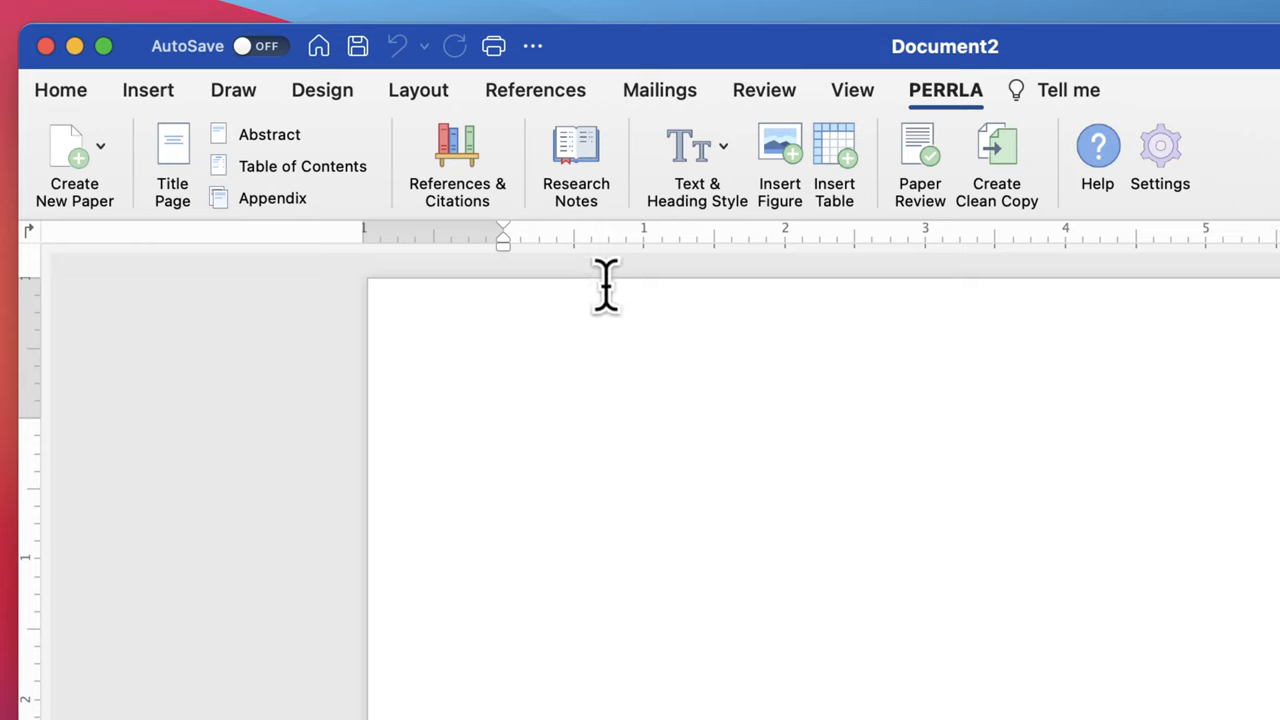
Start a new Research Paper and fill in title Sasquatch: The Truth Revealed, PERRLA University and instructor Foot
click(74, 160)
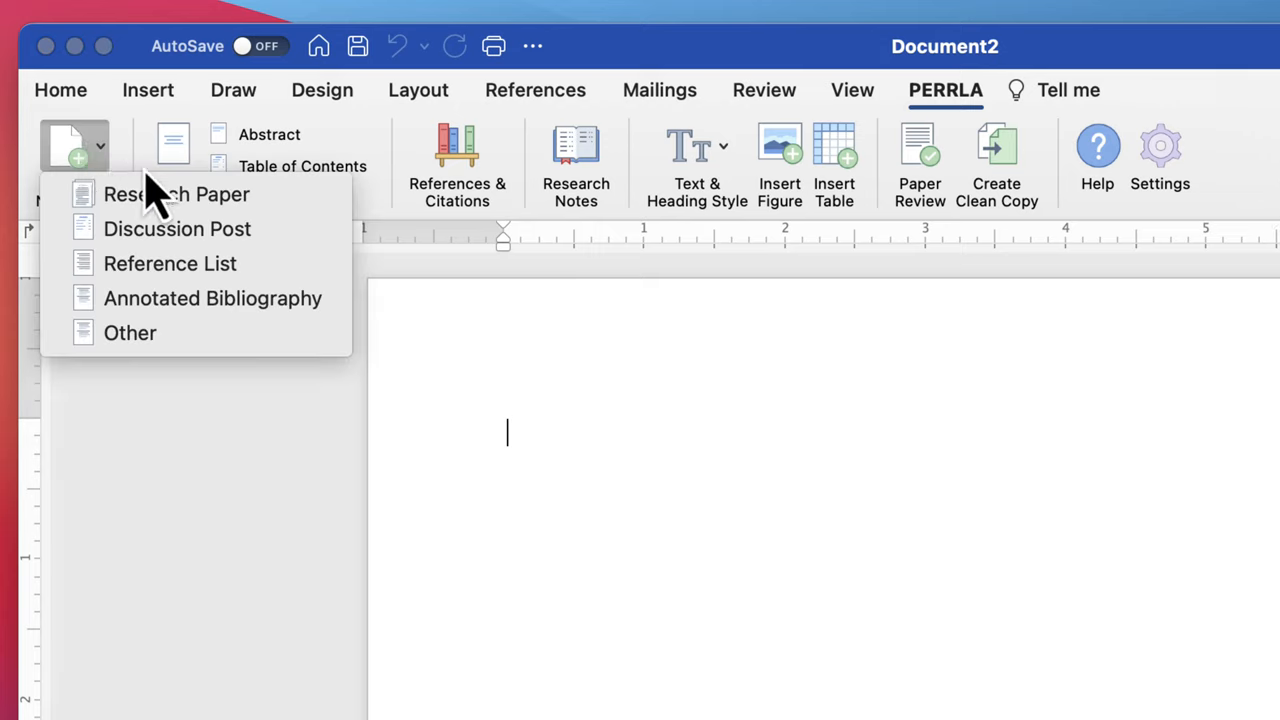
mouse_move(176, 228)
text(Dr.)
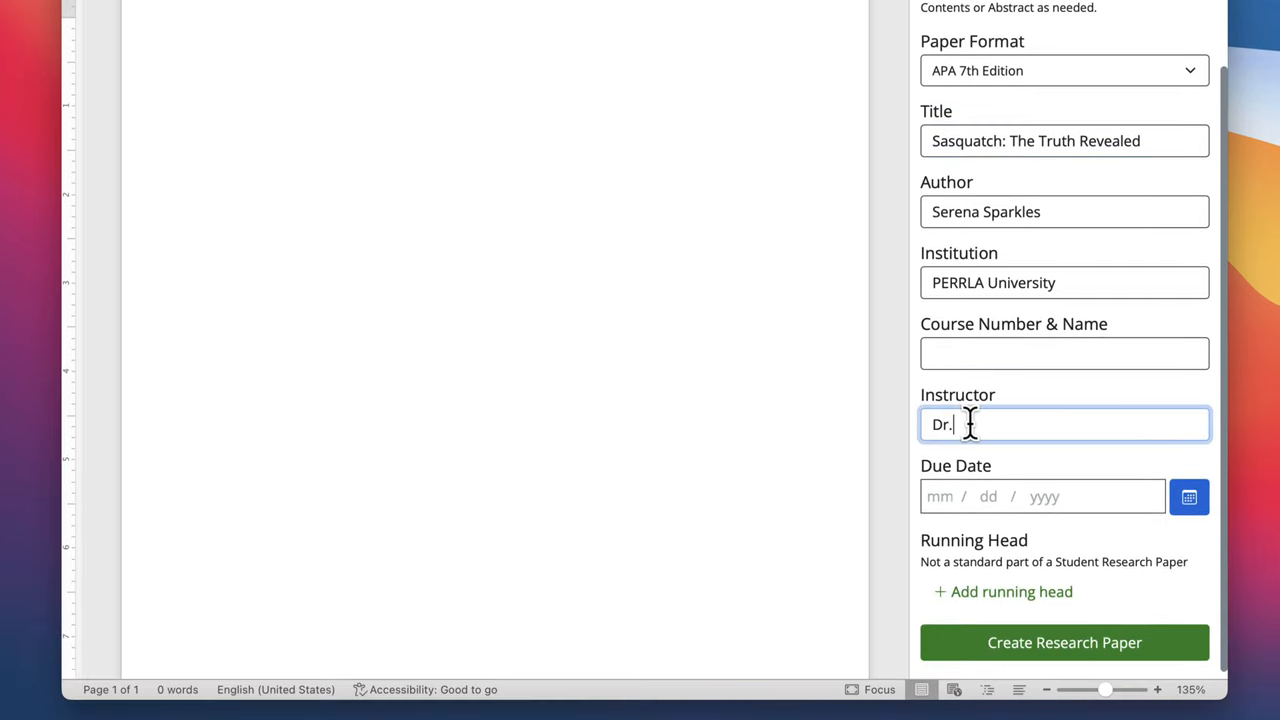
text(Foot)
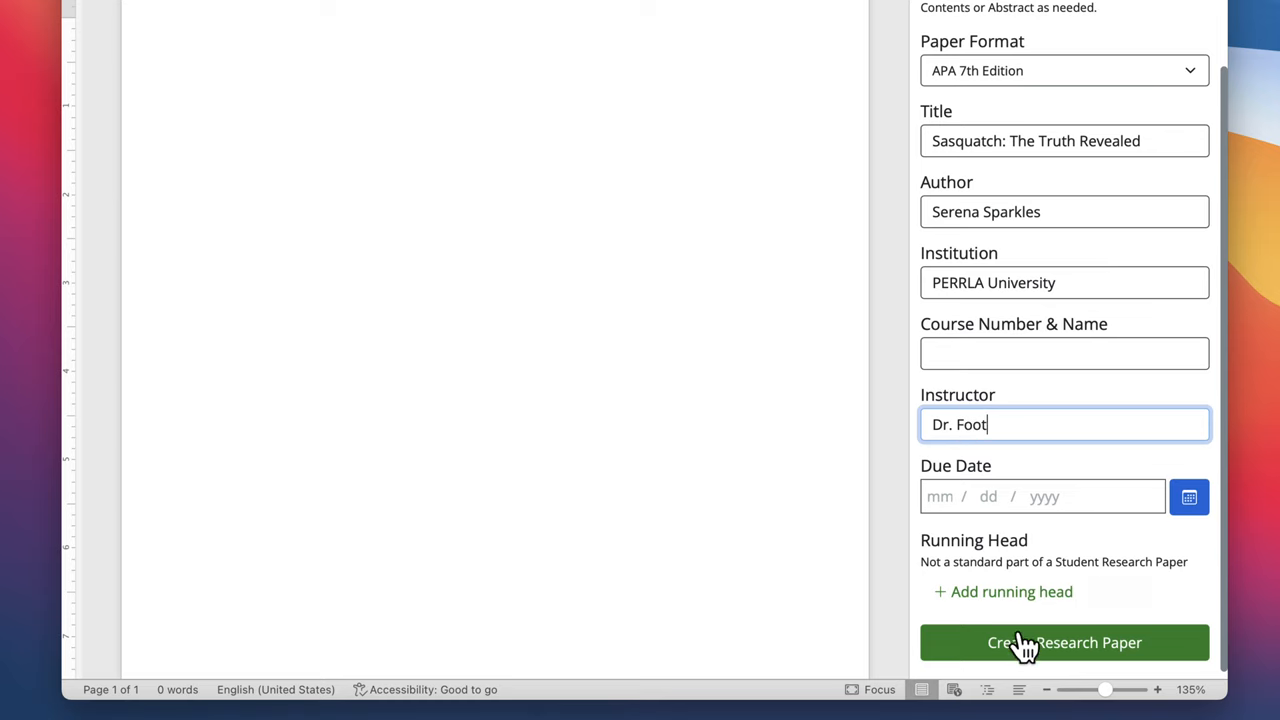
Create the research paper from the entered details and review the generated title page and body
click(1064, 642)
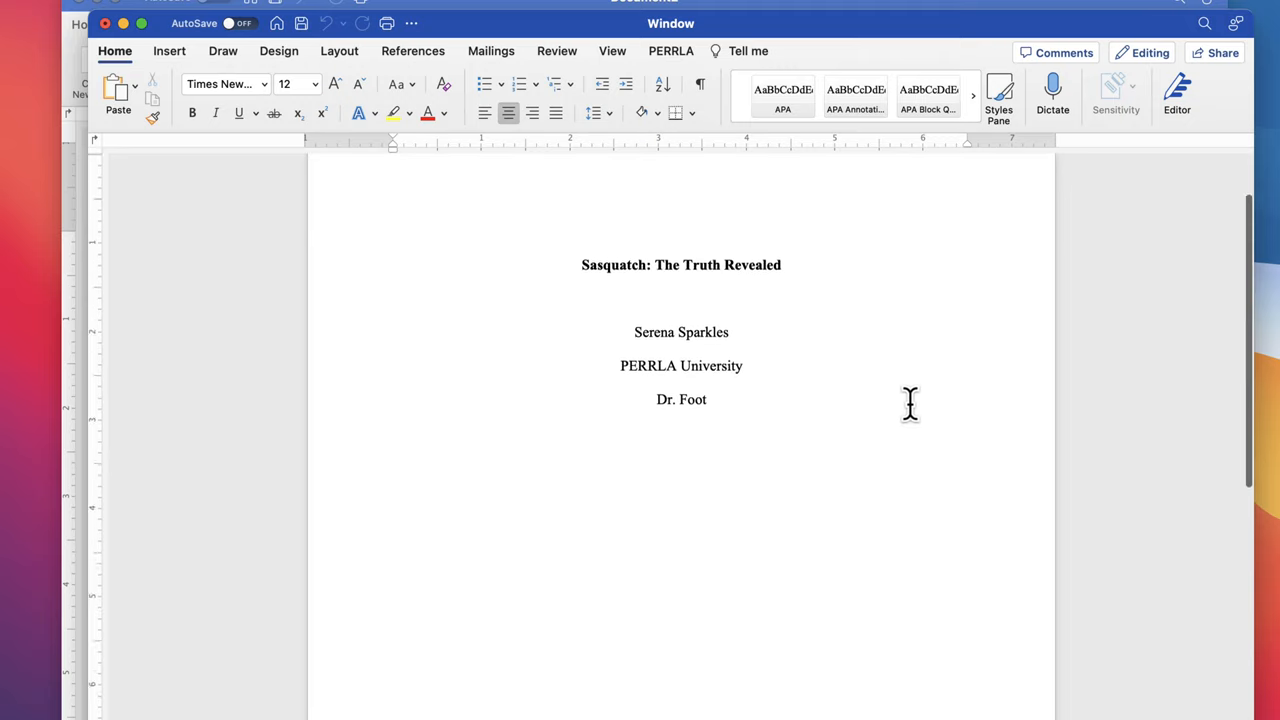
scroll(down, 3)
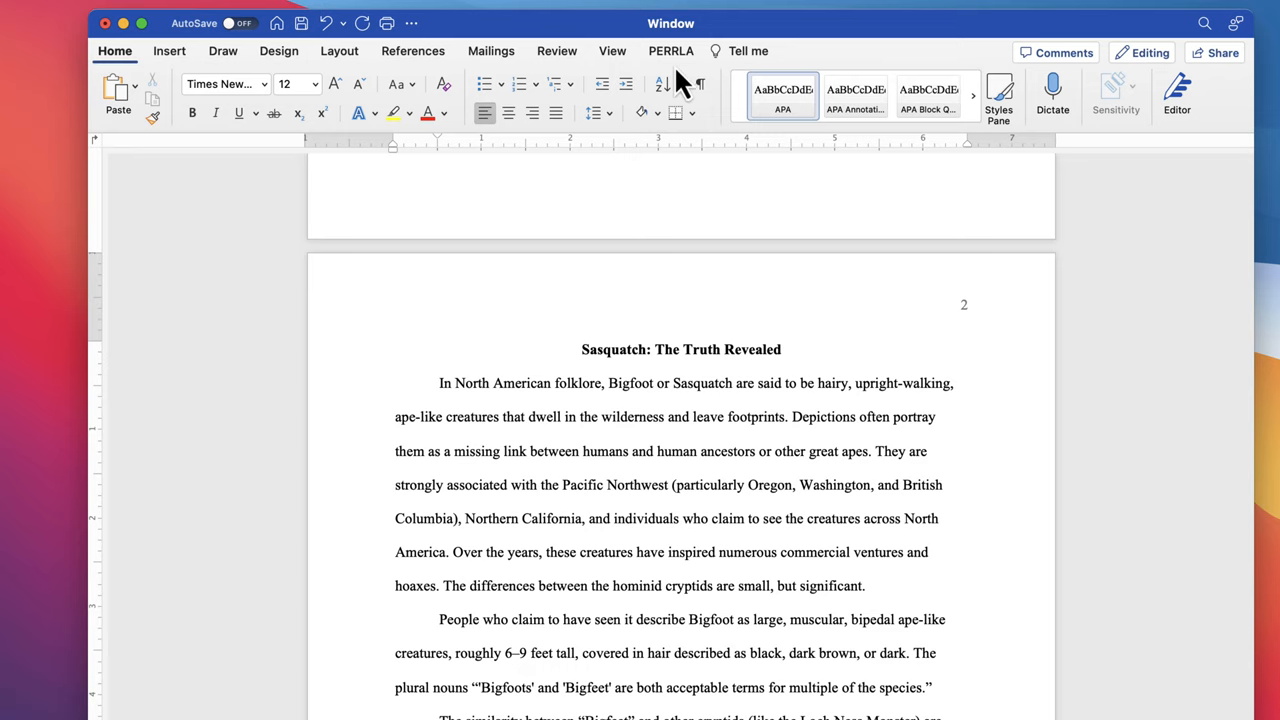
click(672, 52)
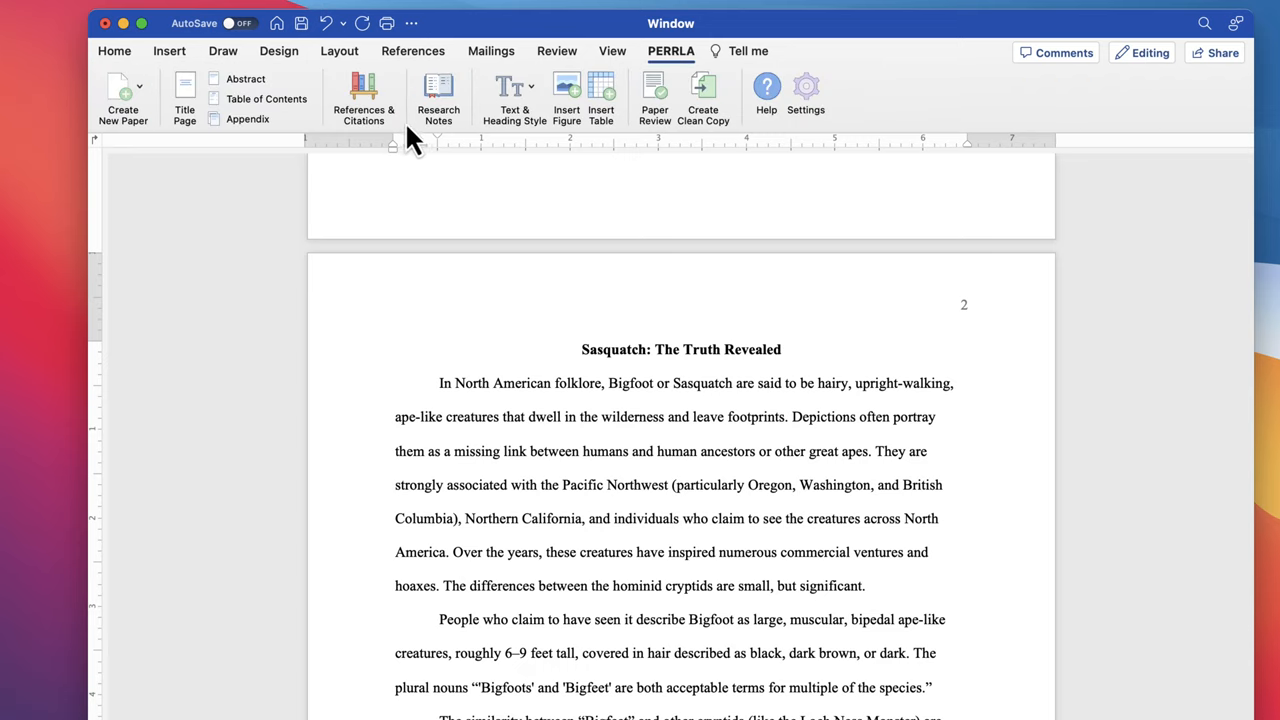
Open the PERRLA References & Citations pane beside the paper
click(364, 98)
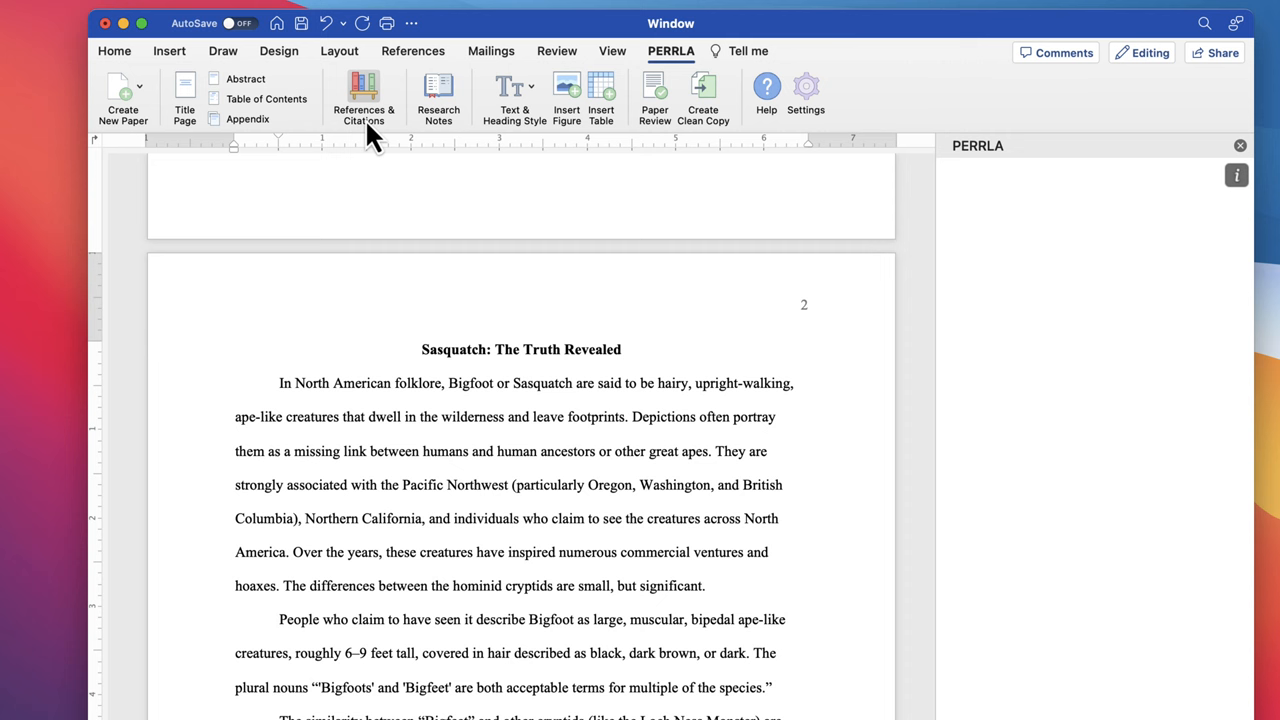
click(364, 98)
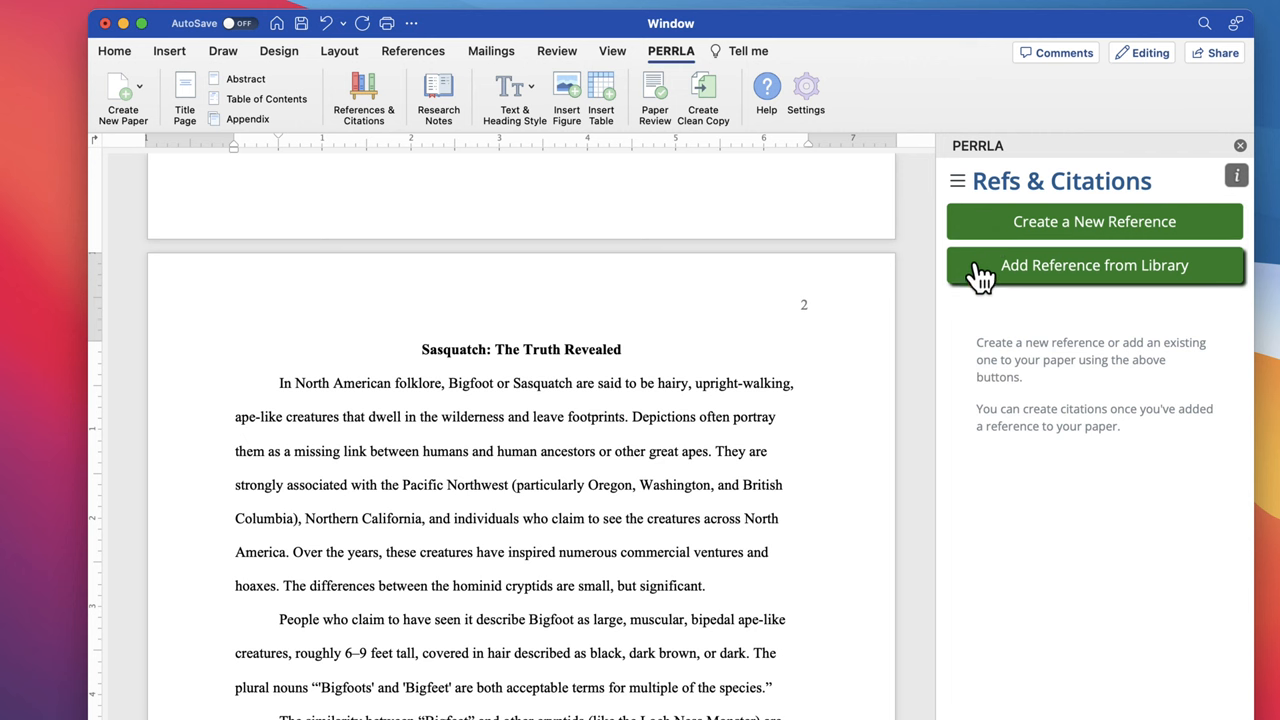
click(1094, 264)
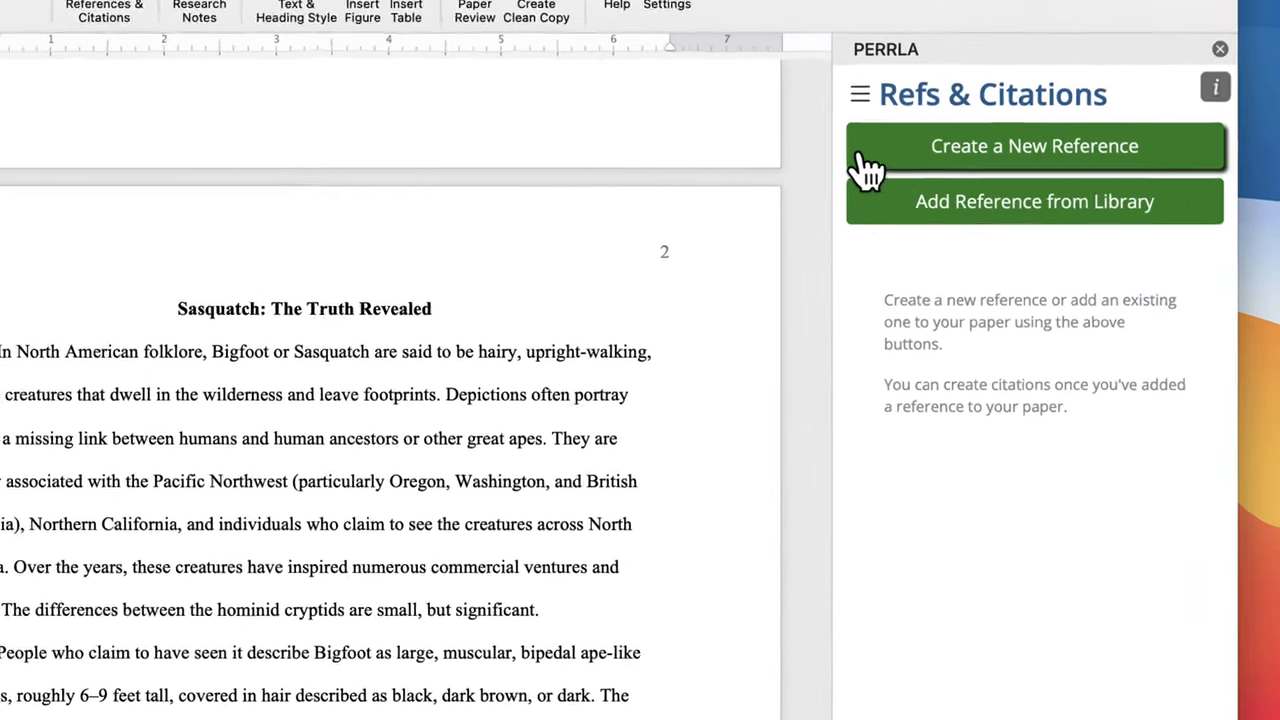
Start a new reference and enter DOI 10.1016/j.tree.2005.11.010 in the lookup box
click(1034, 144)
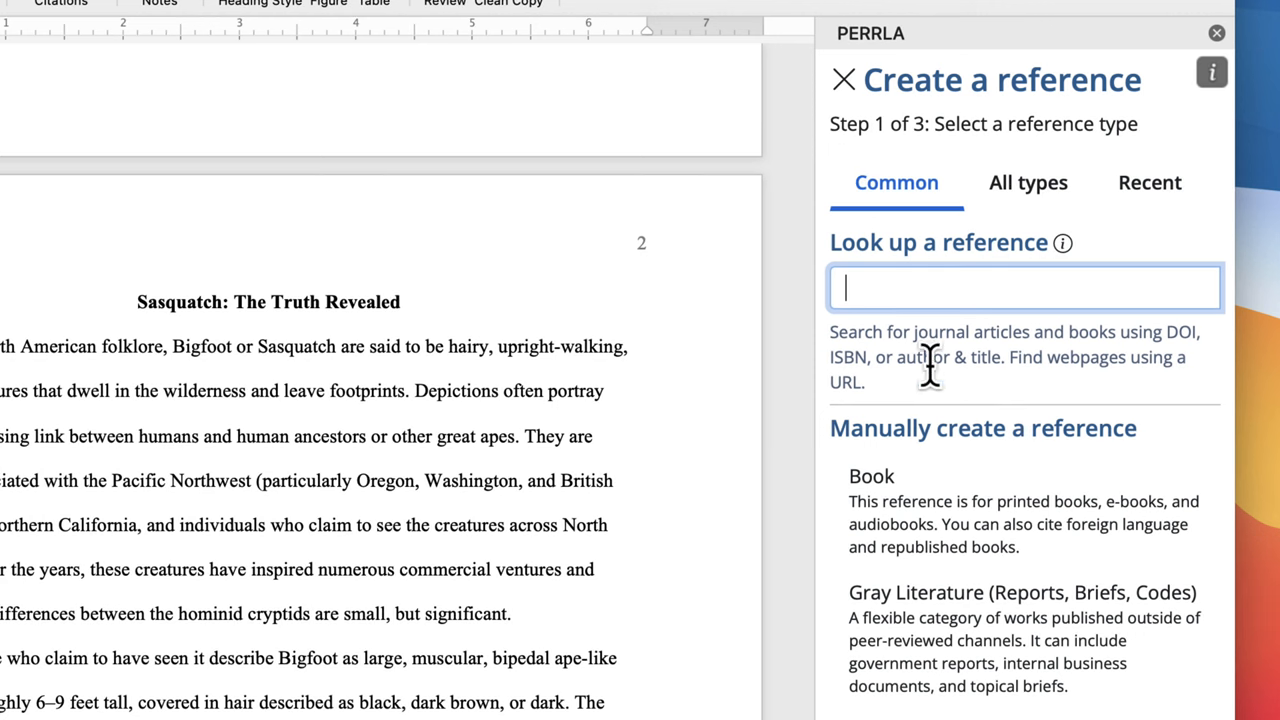
mouse_move(1080, 356)
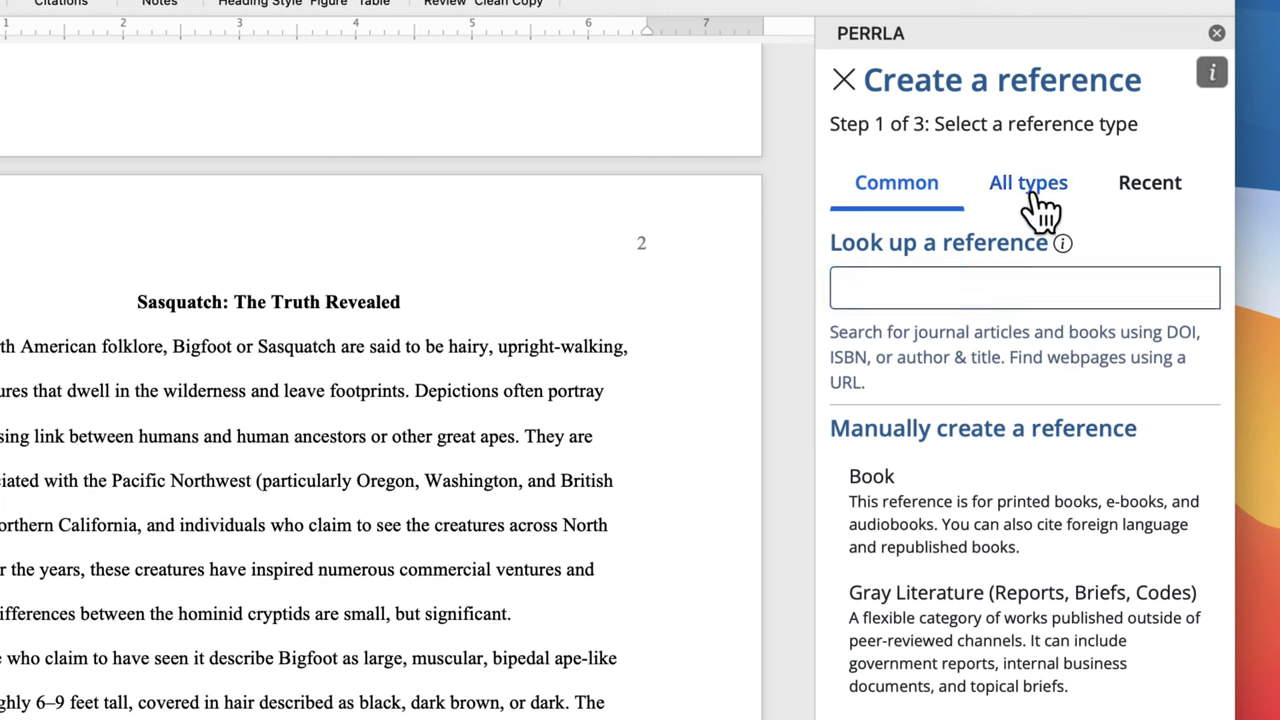
click(1028, 182)
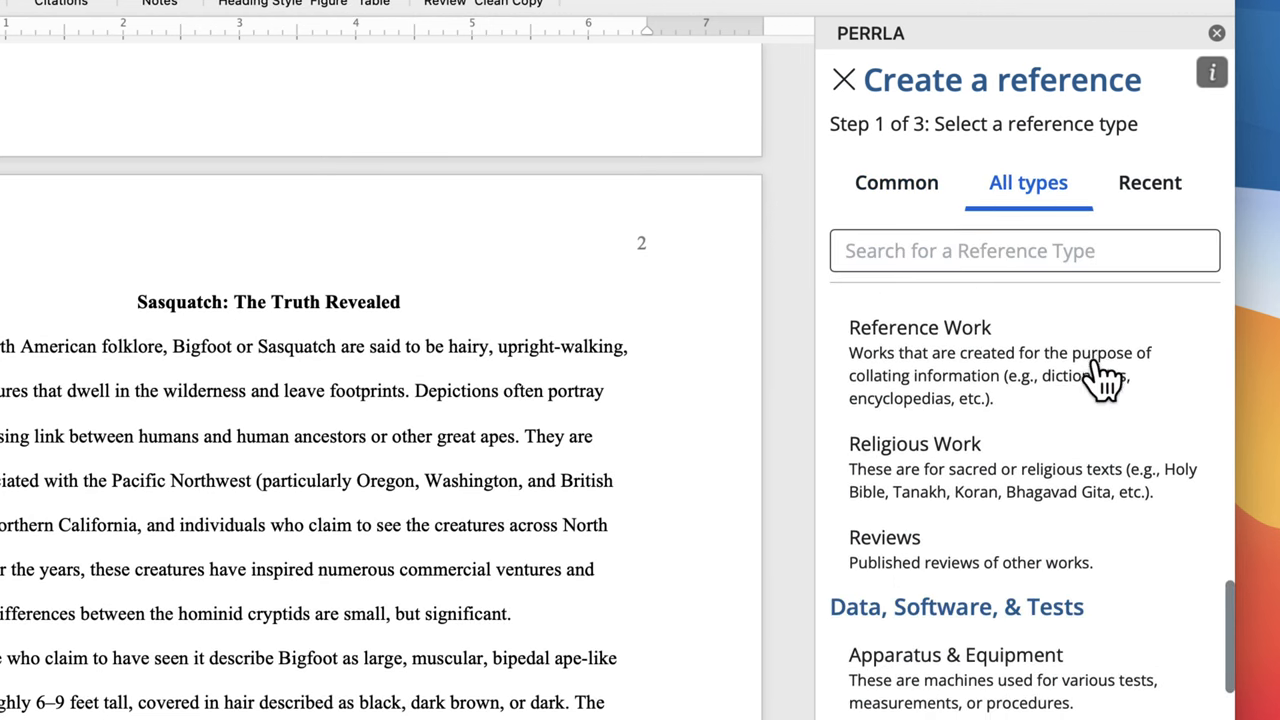
scroll(down, 3)
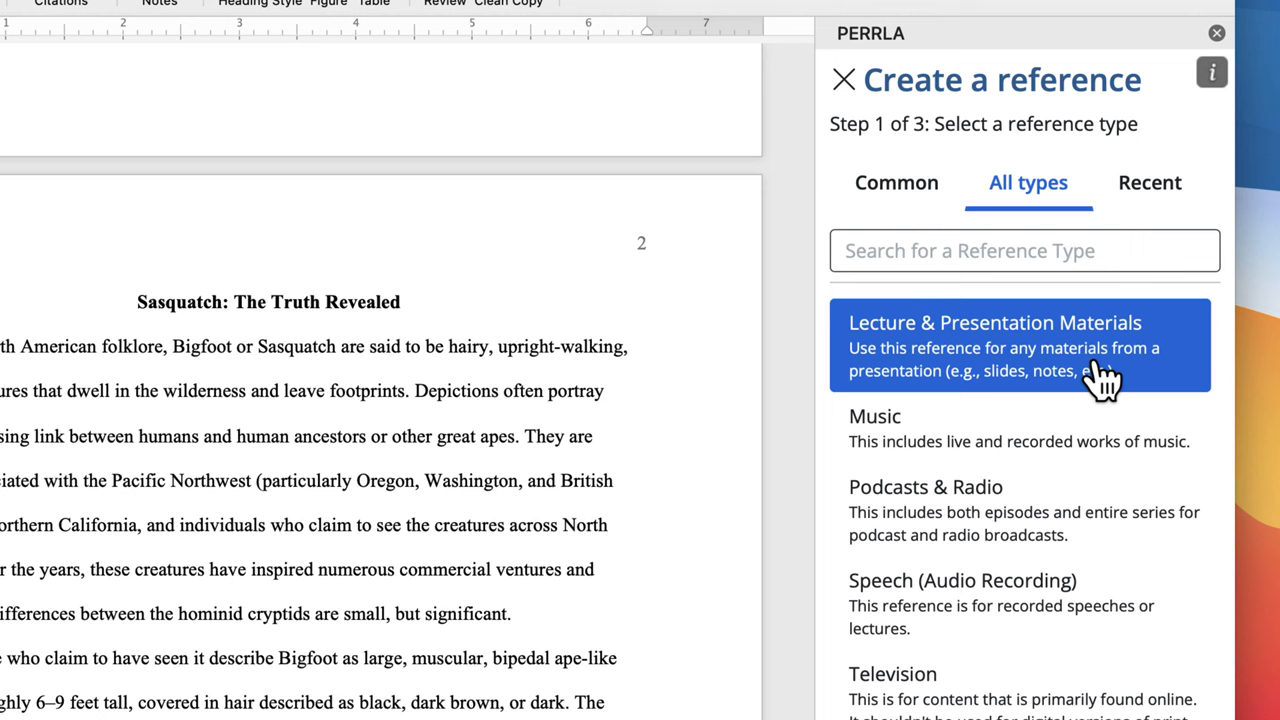
click(896, 182)
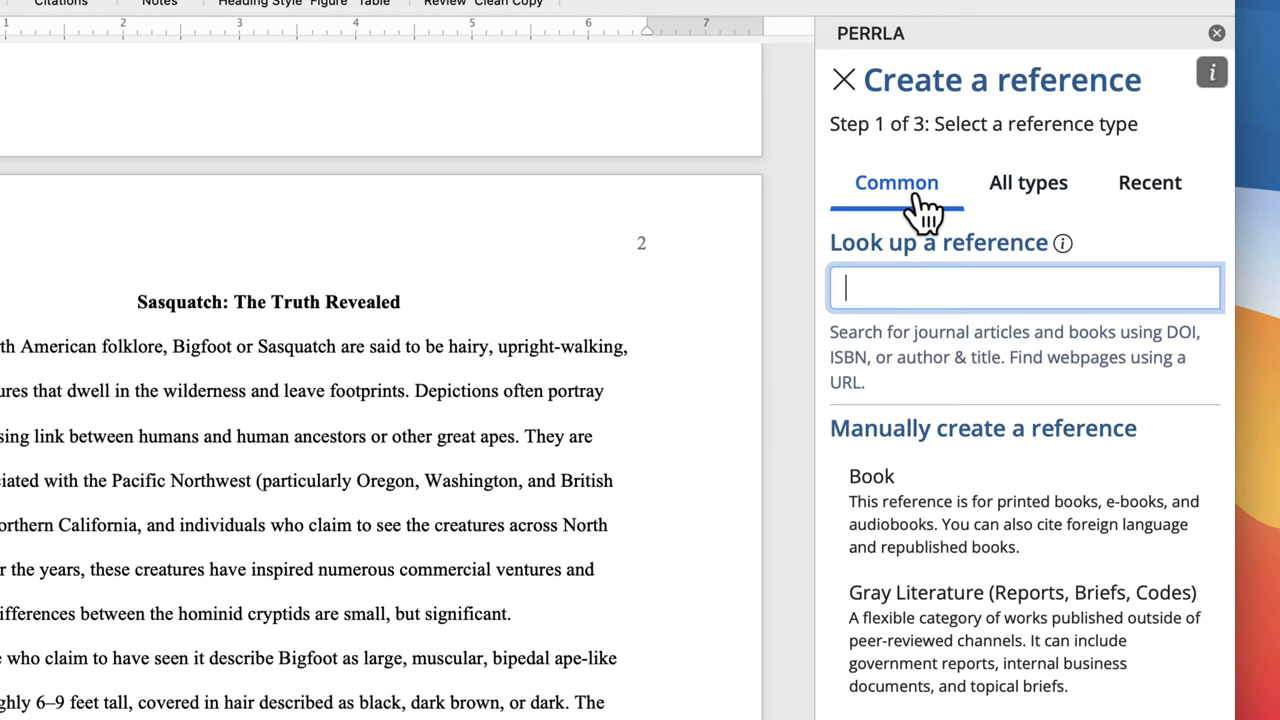
text(10.1016/j.tree.2005.11.010)
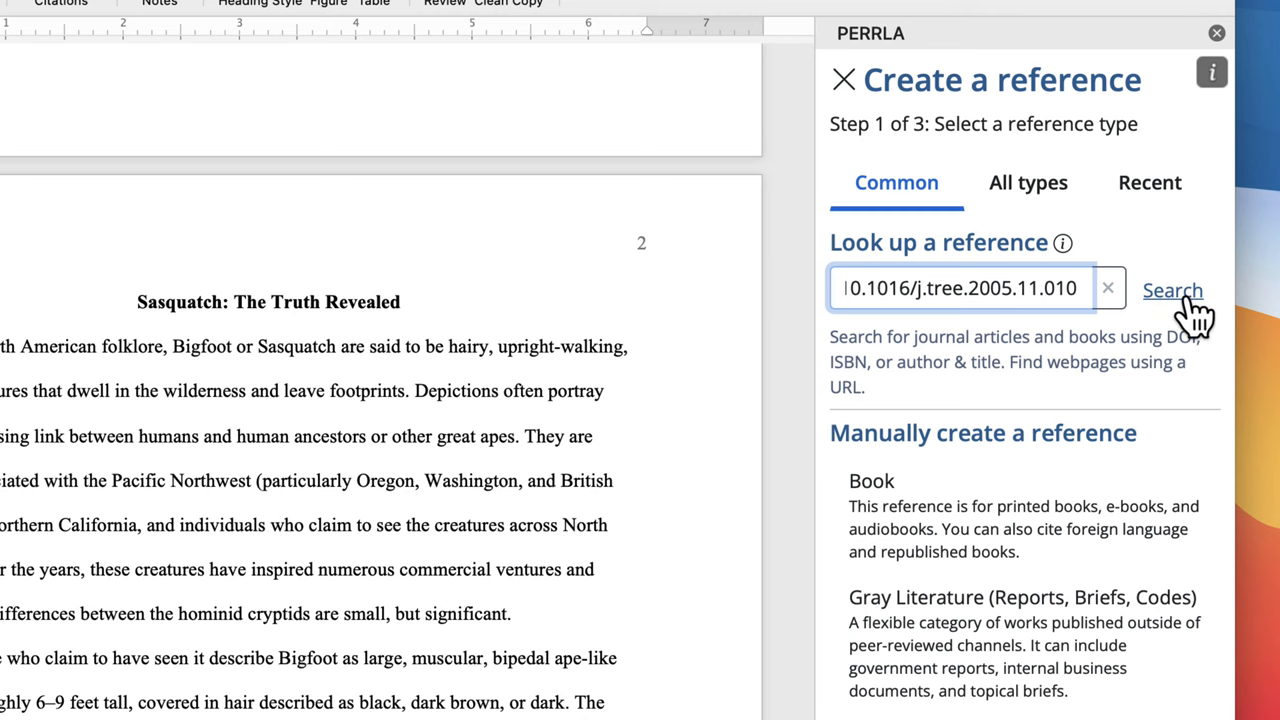
Search the DOI to auto-fill the journal article form and proceed to confirming the reference
click(1172, 290)
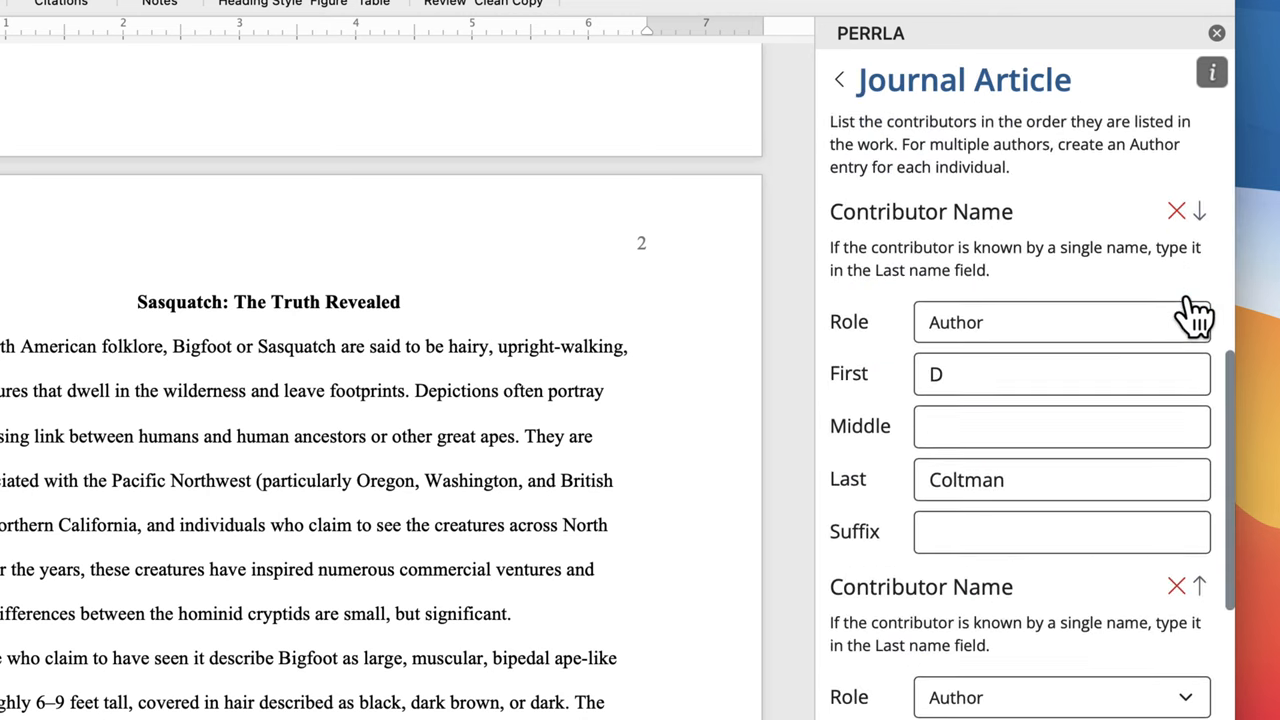
scroll(down, 3)
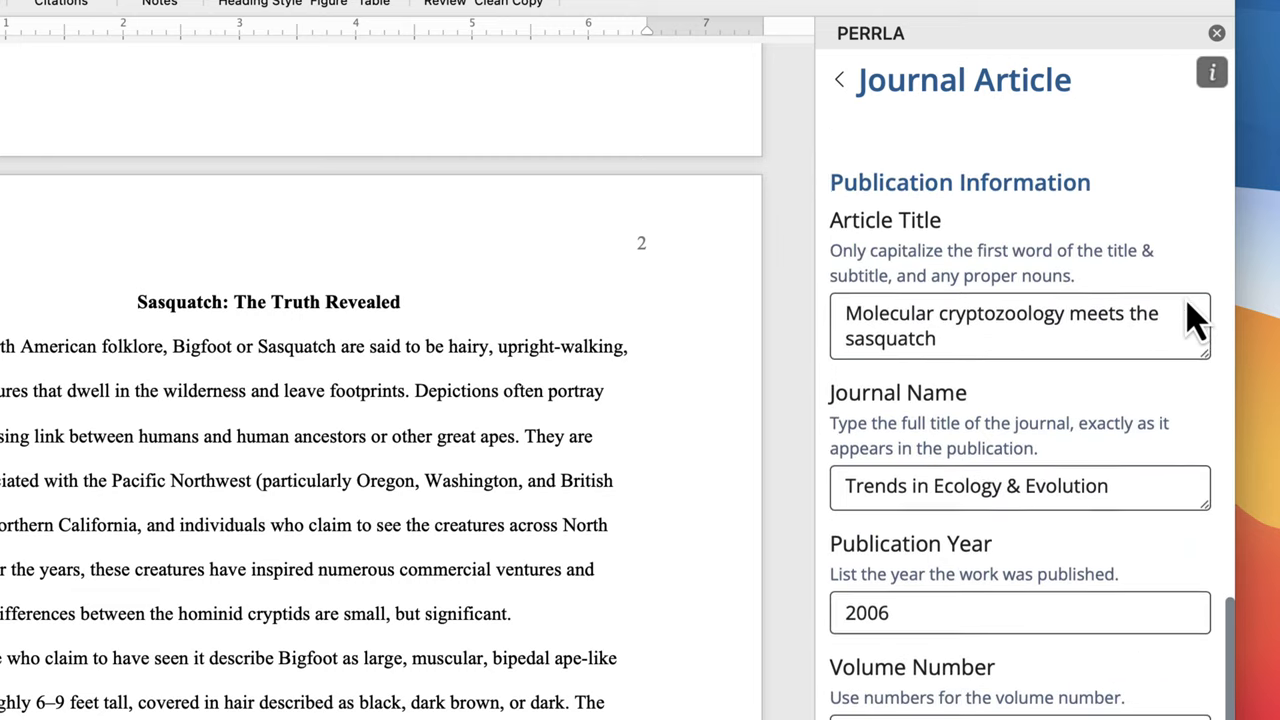
scroll(down, 3)
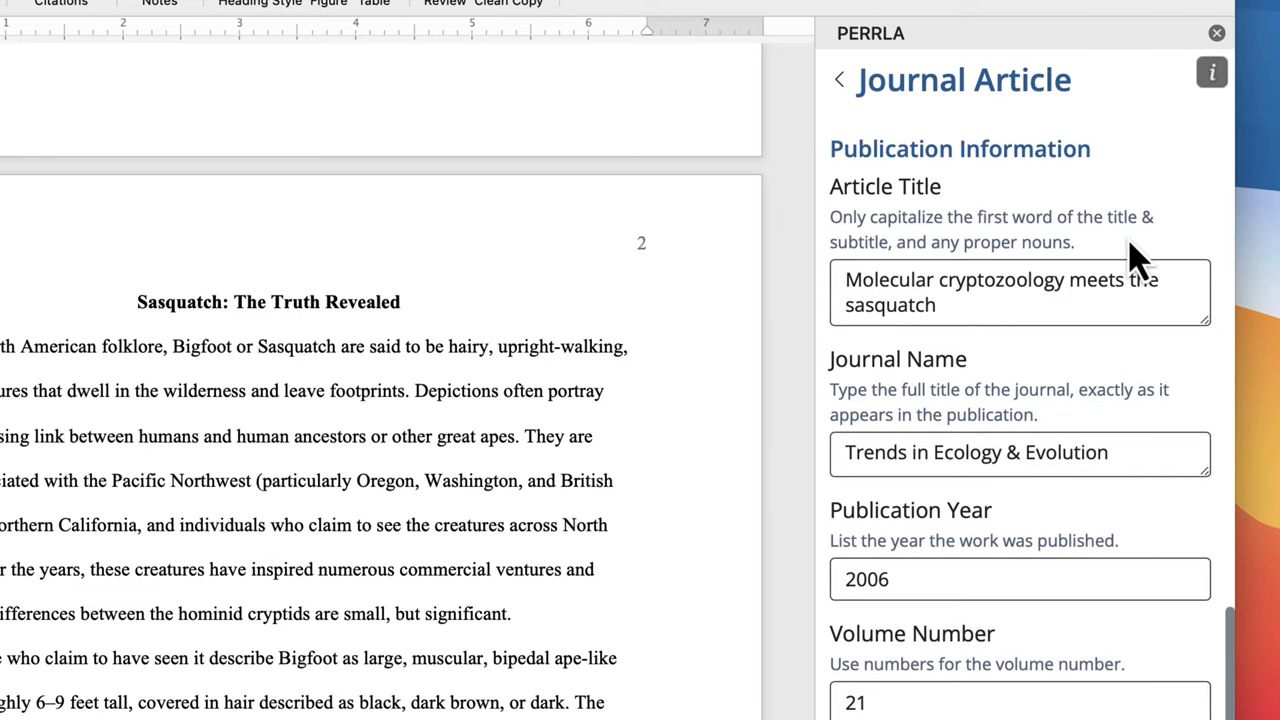
scroll(down, 3)
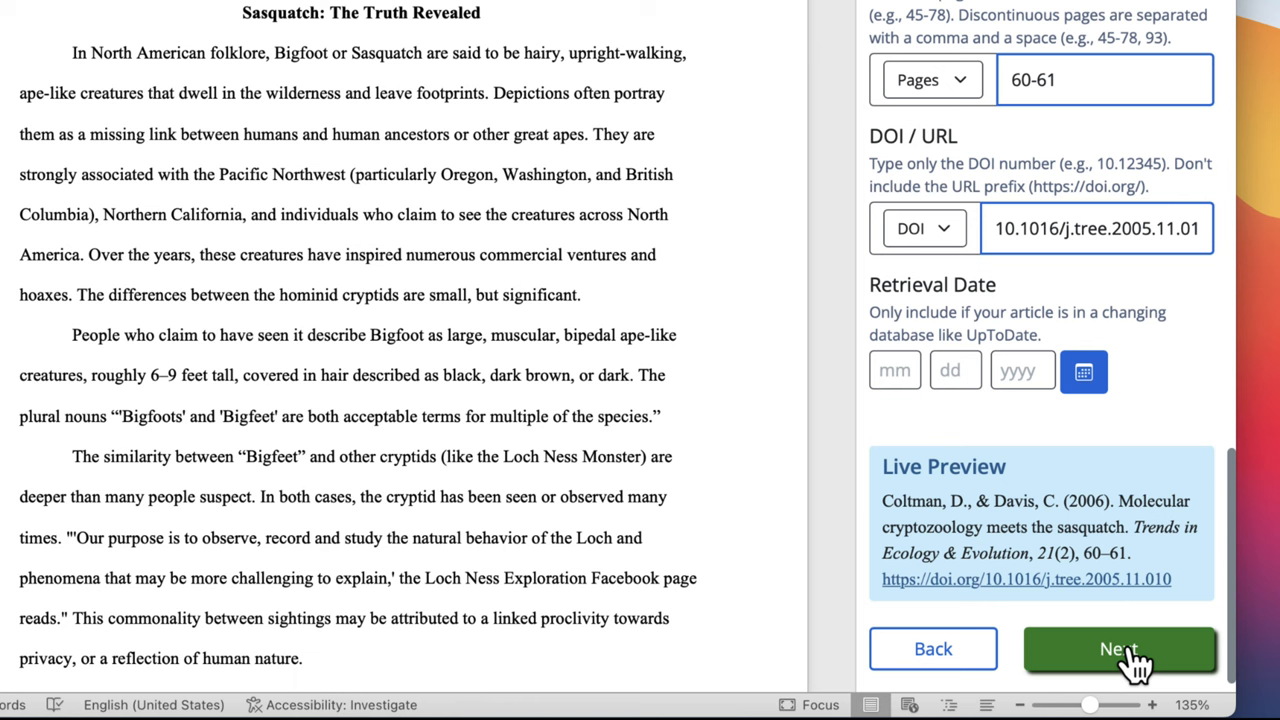
click(1120, 648)
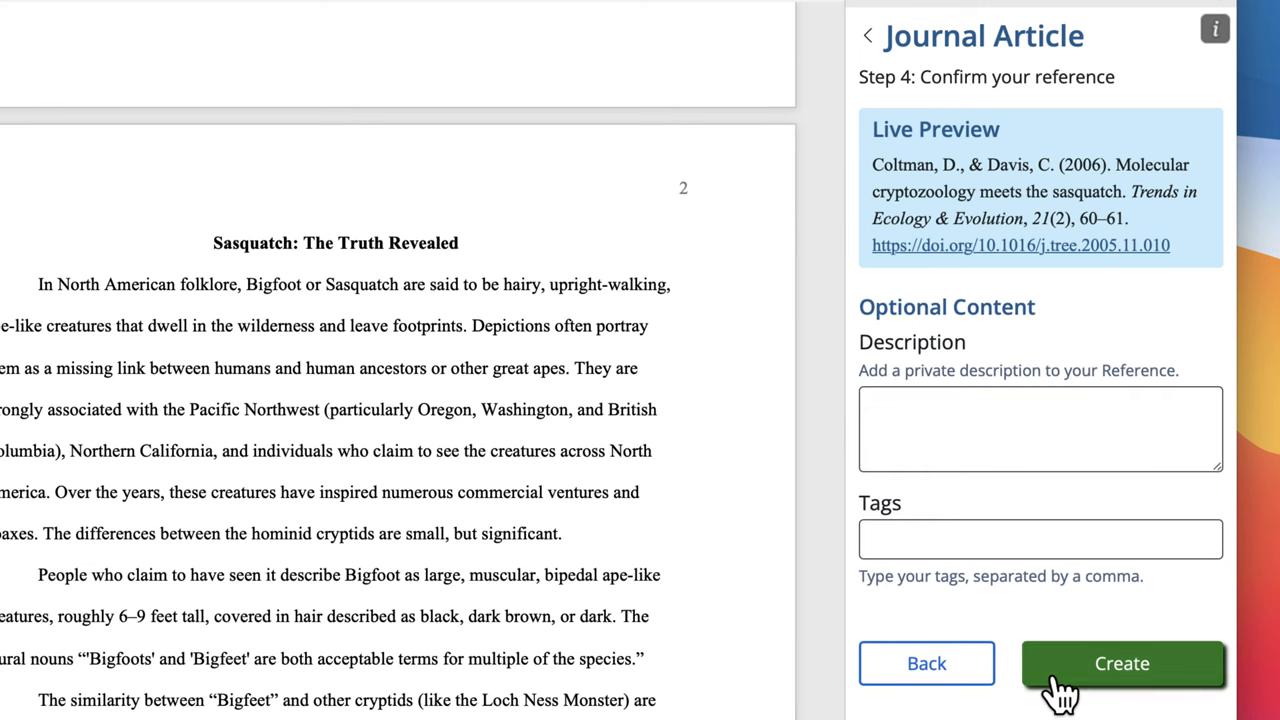
Create the Coltman & Davis reference so it appears on the References page
click(1122, 664)
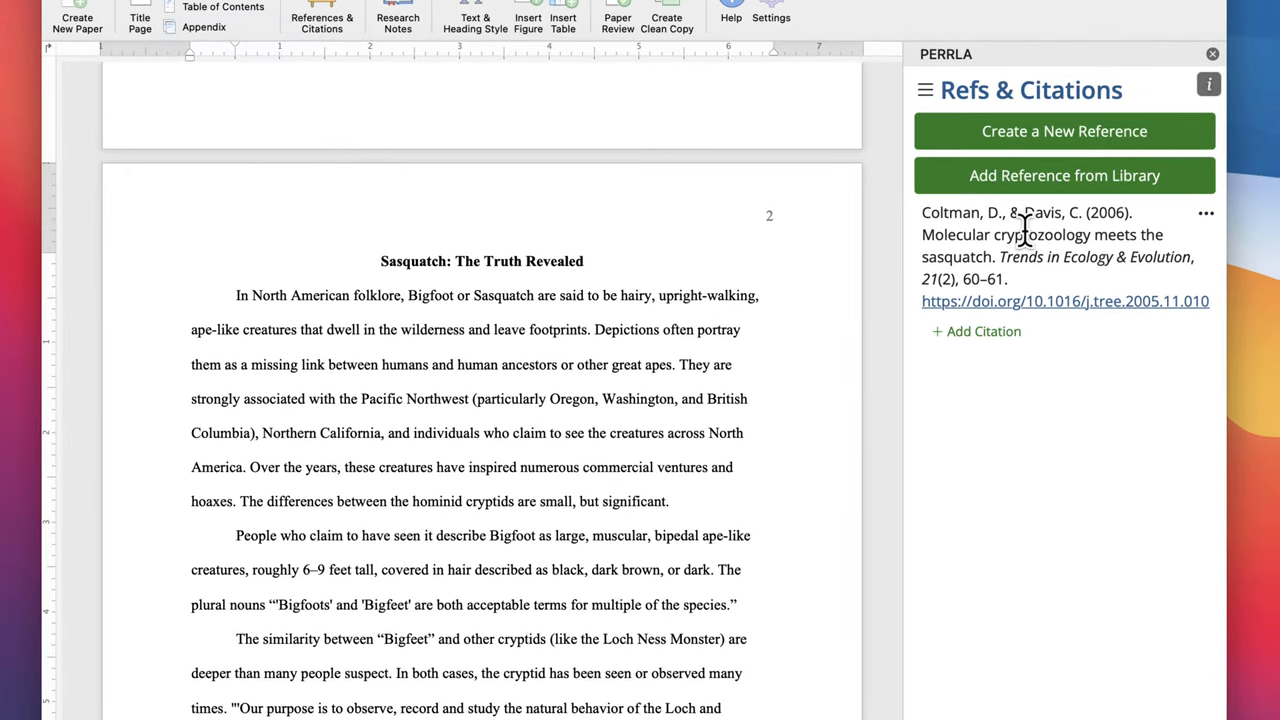
scroll(down, 3)
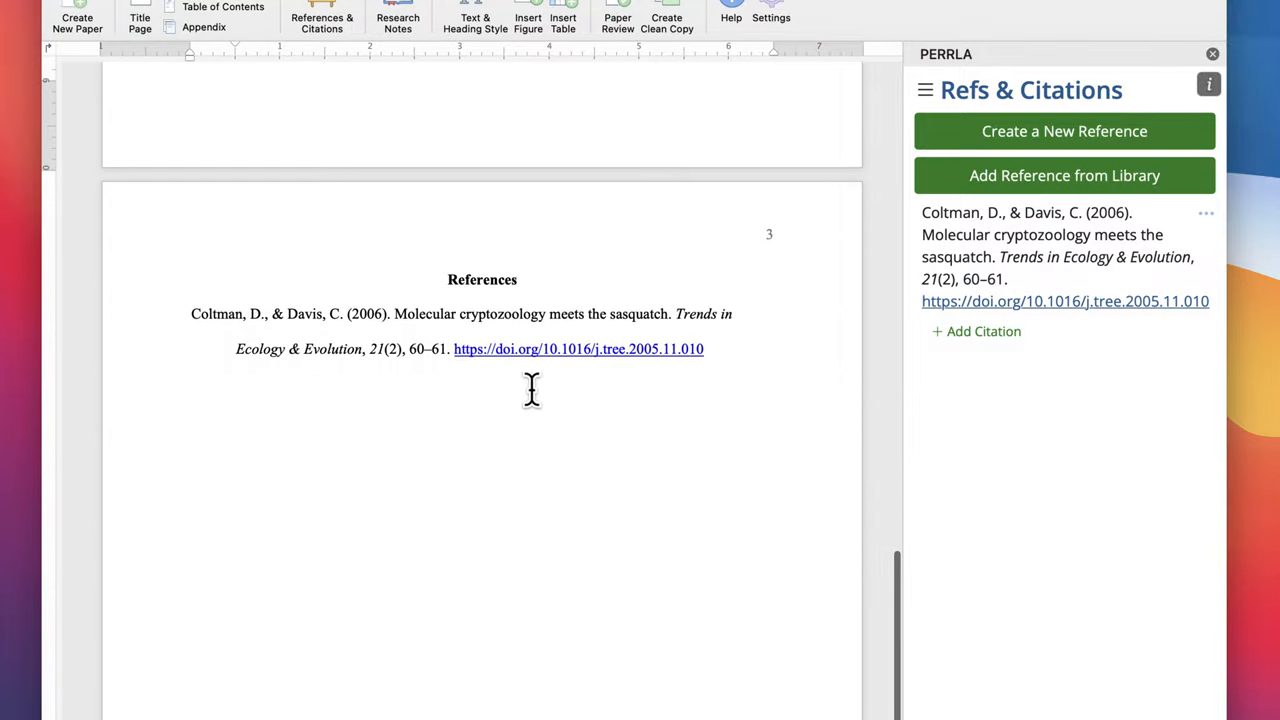
mouse_move(792, 330)
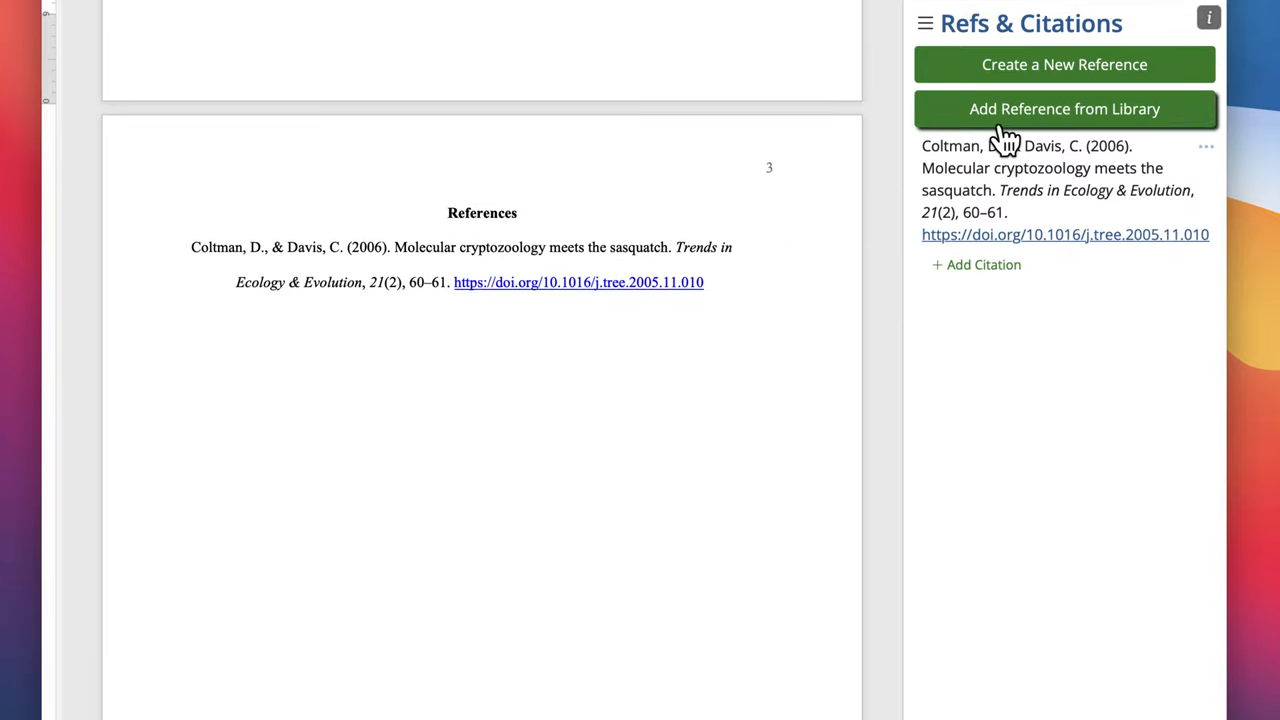
Add the Coltman & Davis source from the library and start a citation for it
click(1064, 108)
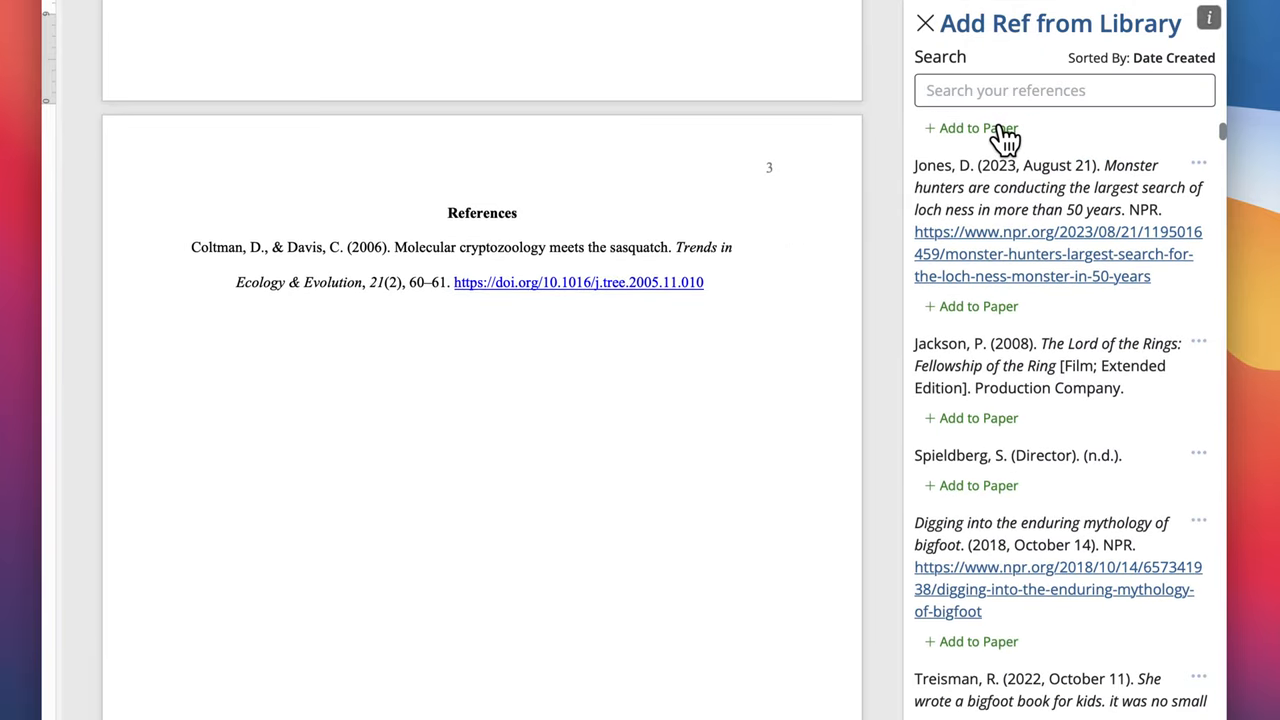
click(976, 306)
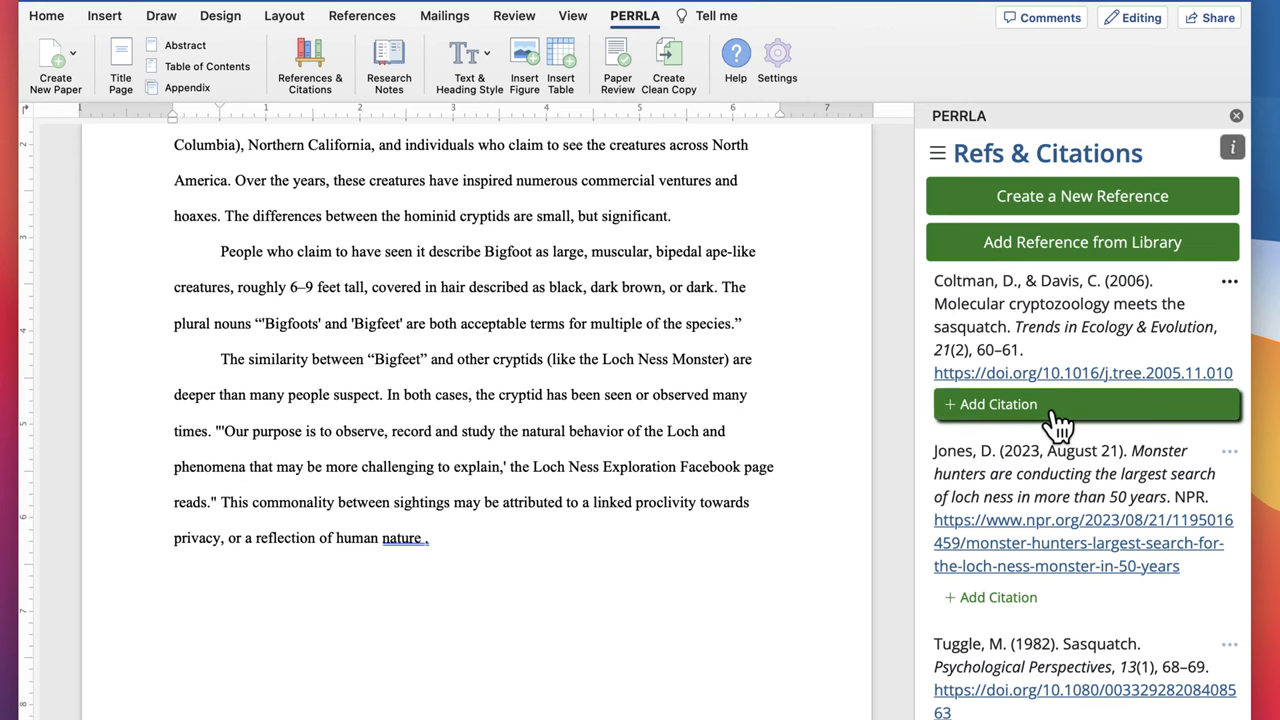
click(998, 404)
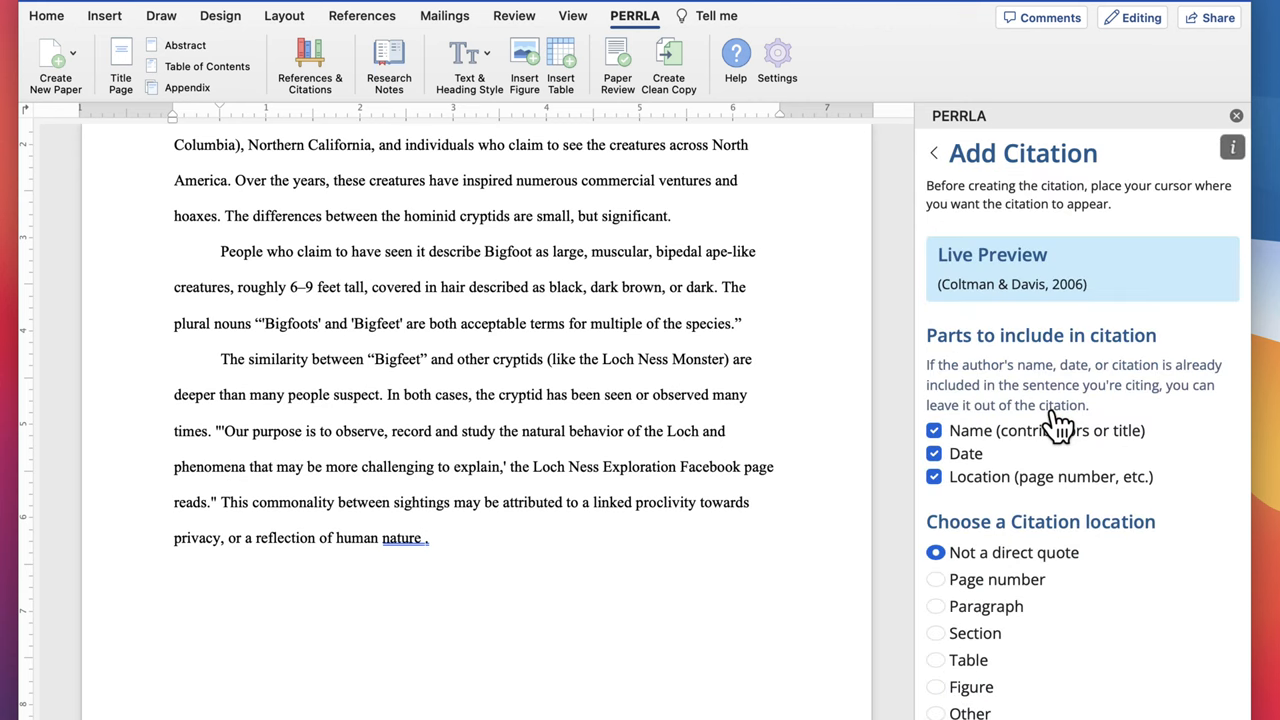
Insert the citation (Coltman & Davis, 2006, p. 4) citing page 4
click(936, 580)
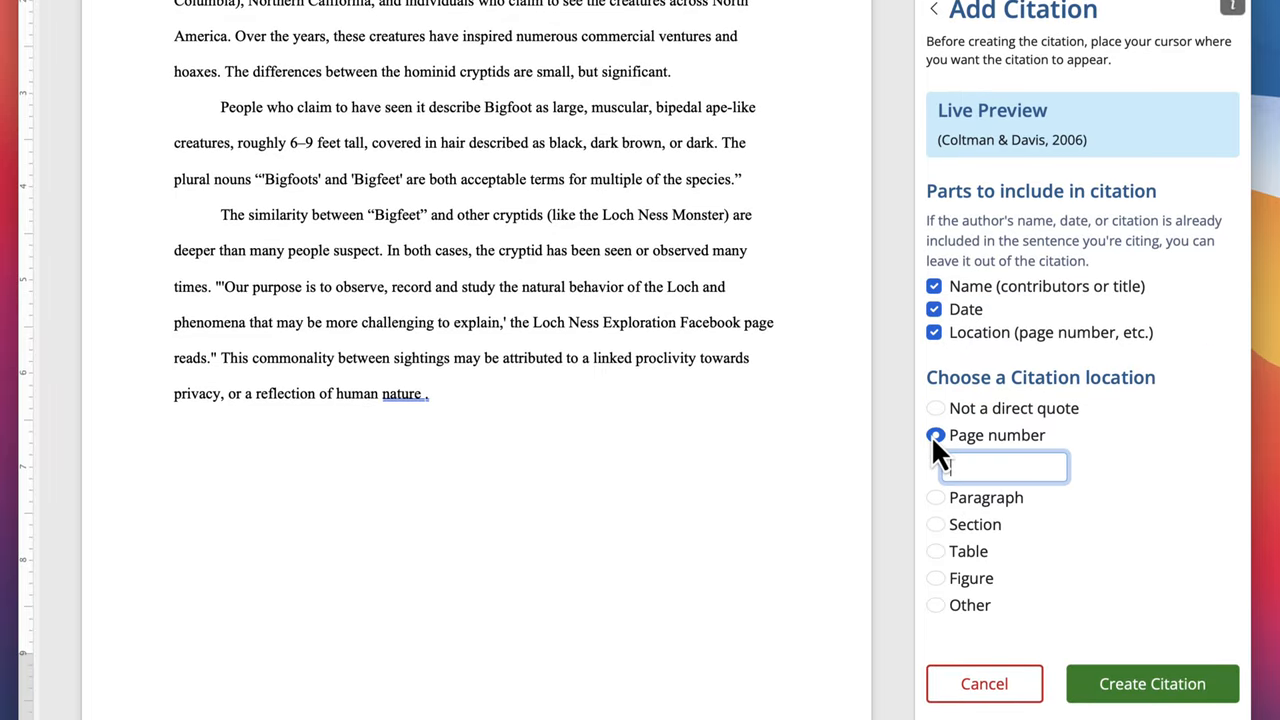
text(4)
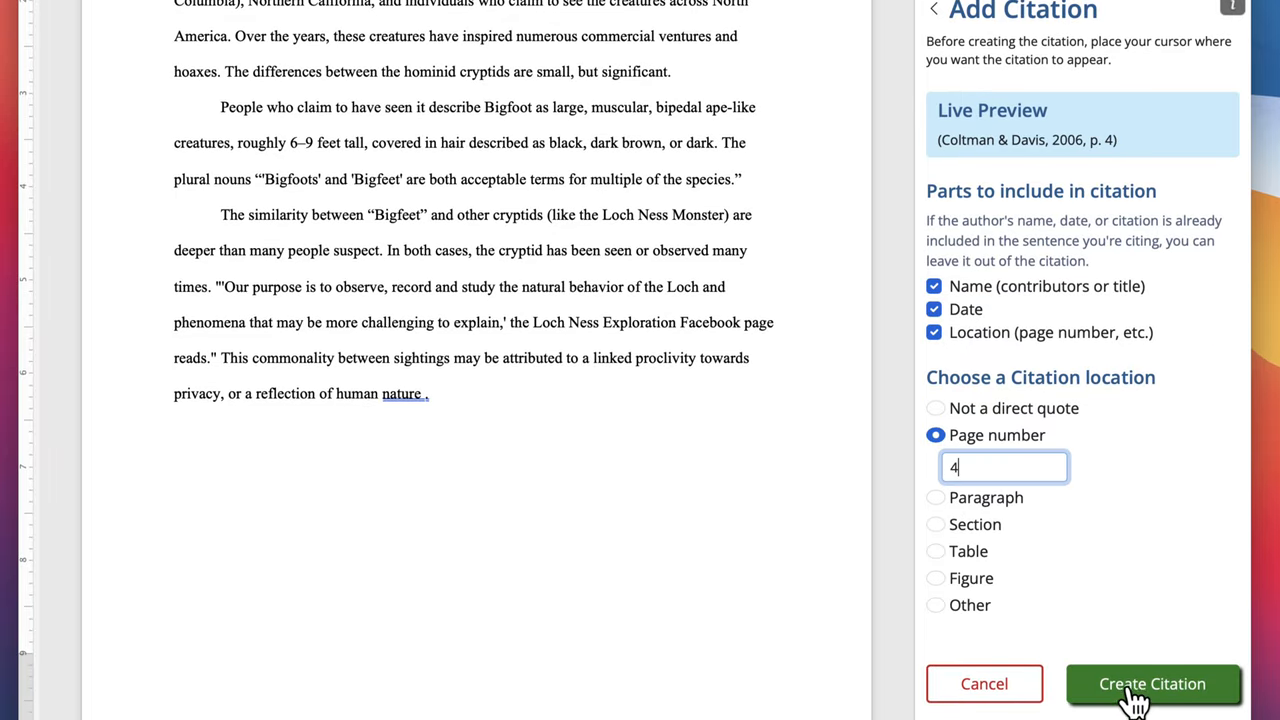
click(1152, 684)
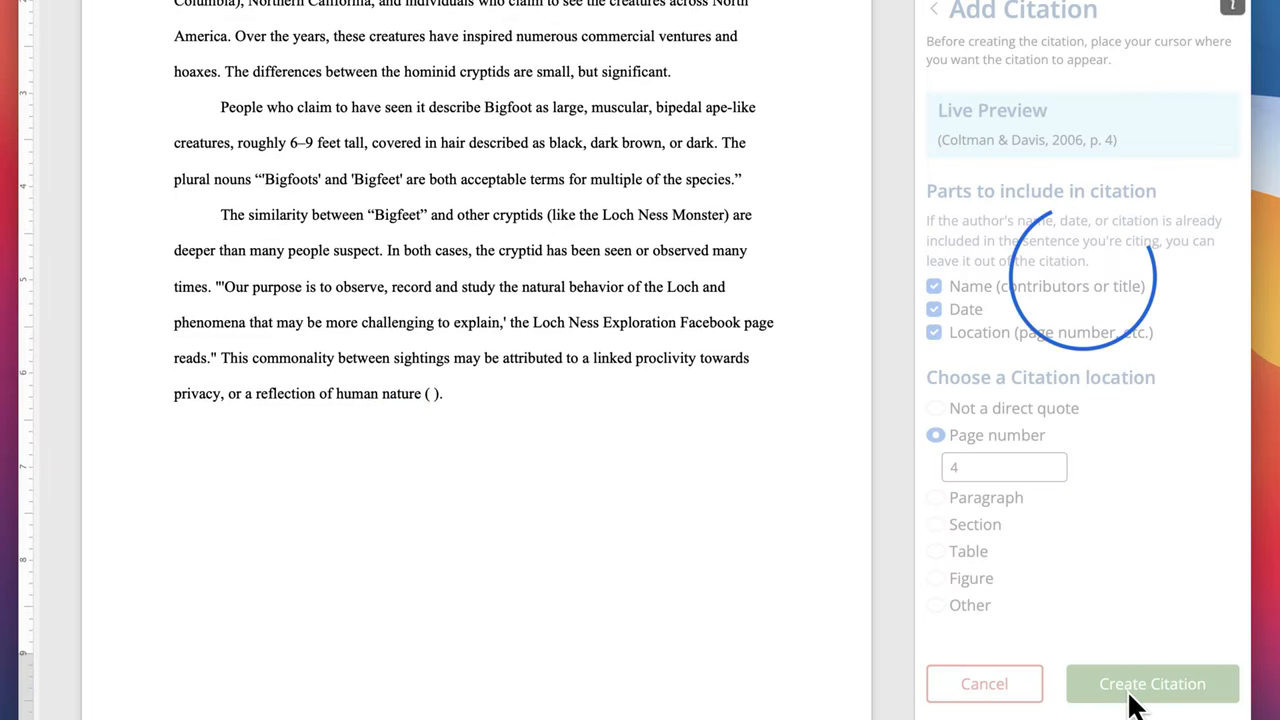
click(1152, 684)
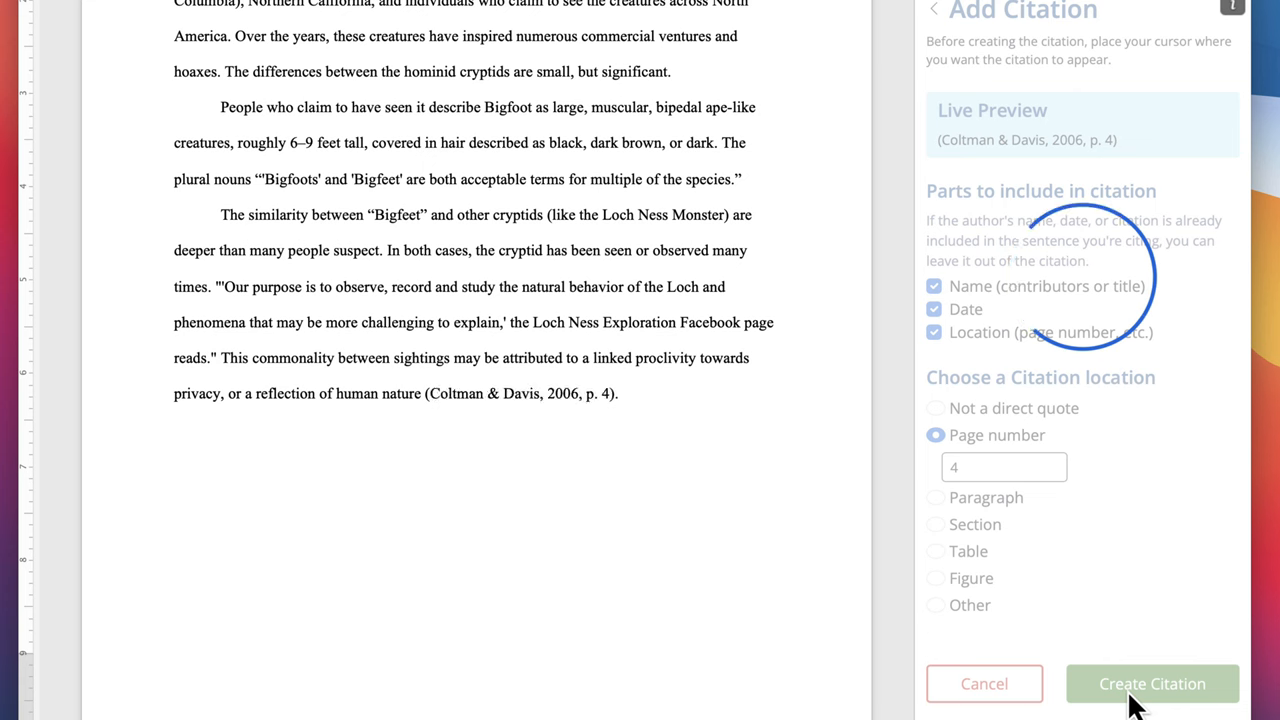
click(1152, 684)
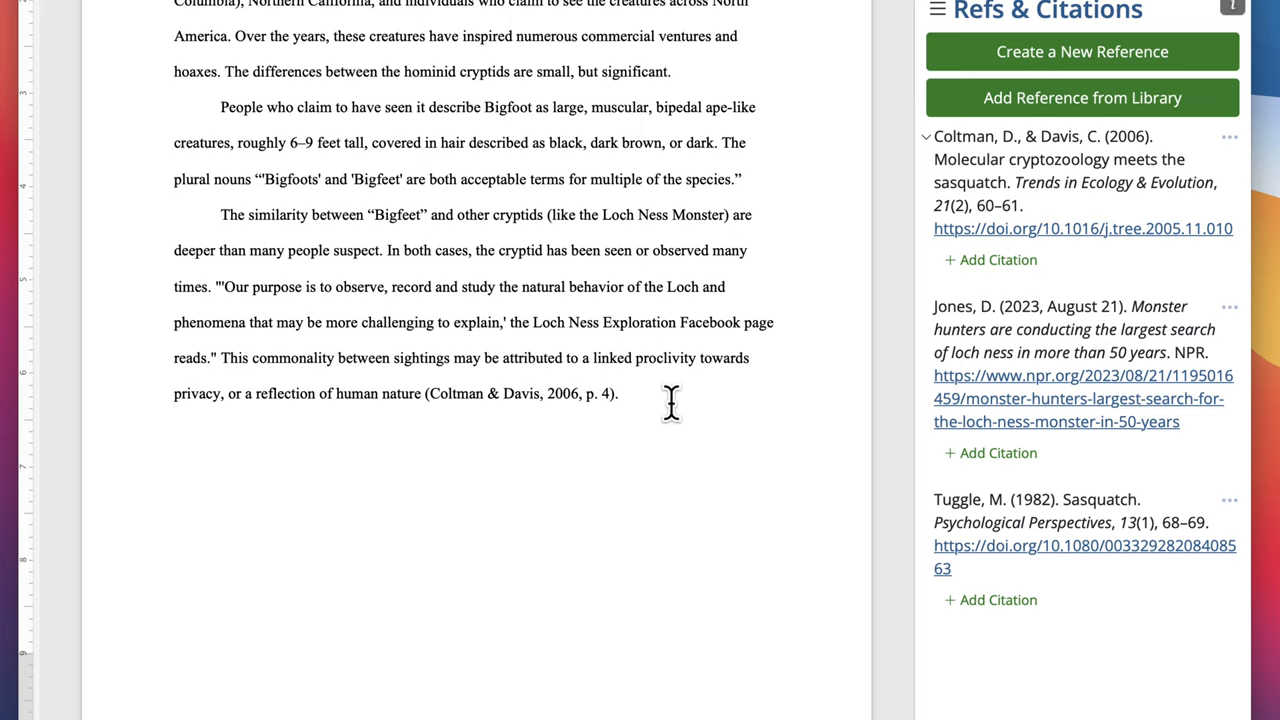
scroll(down, 3)
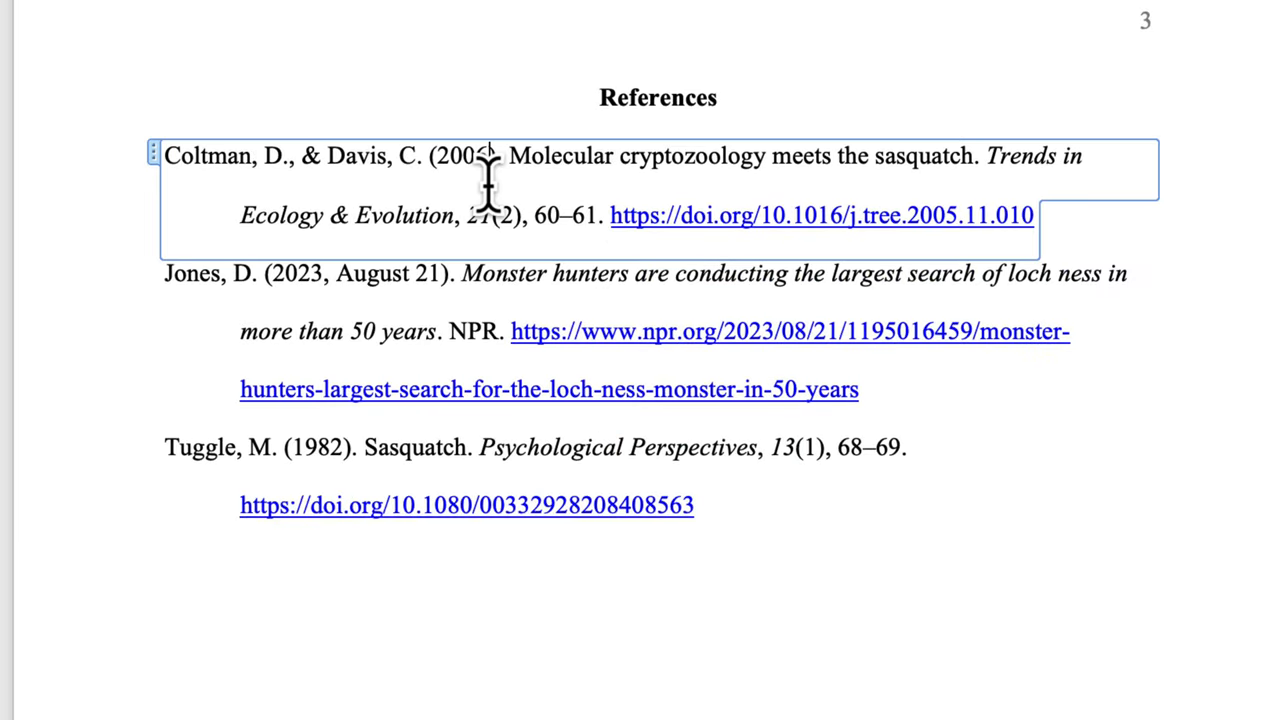
click(450, 388)
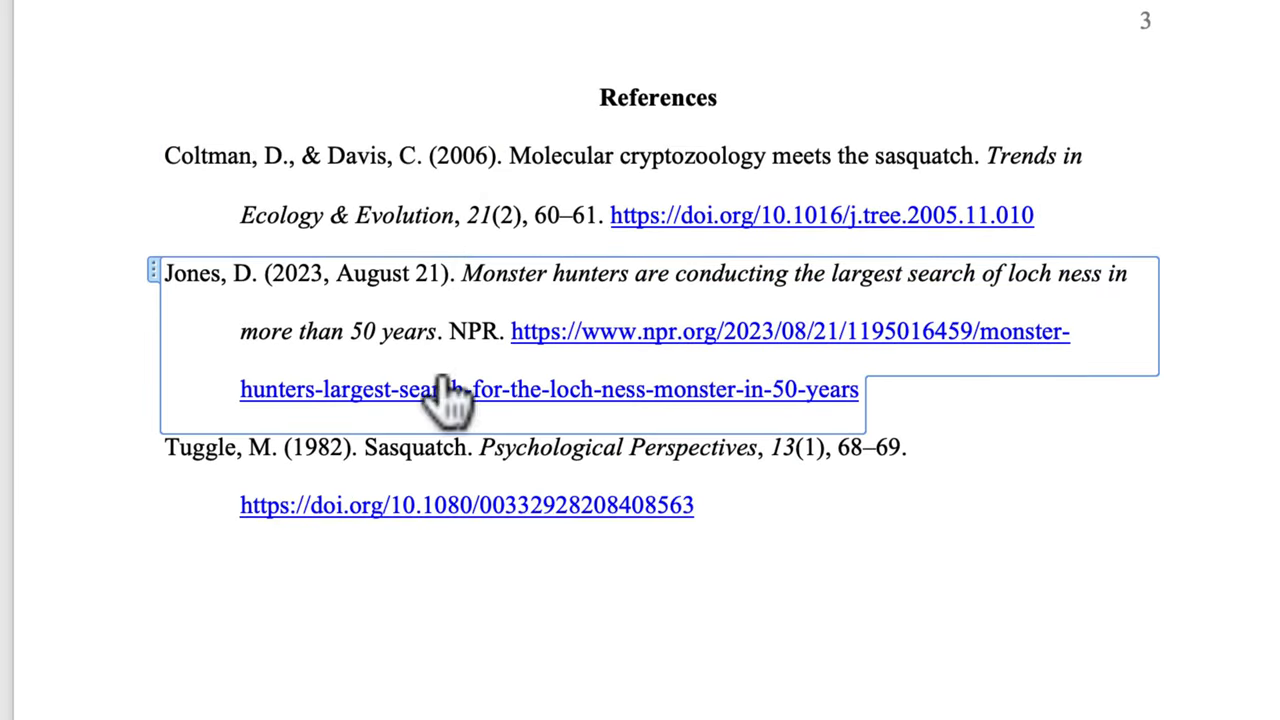
click(432, 448)
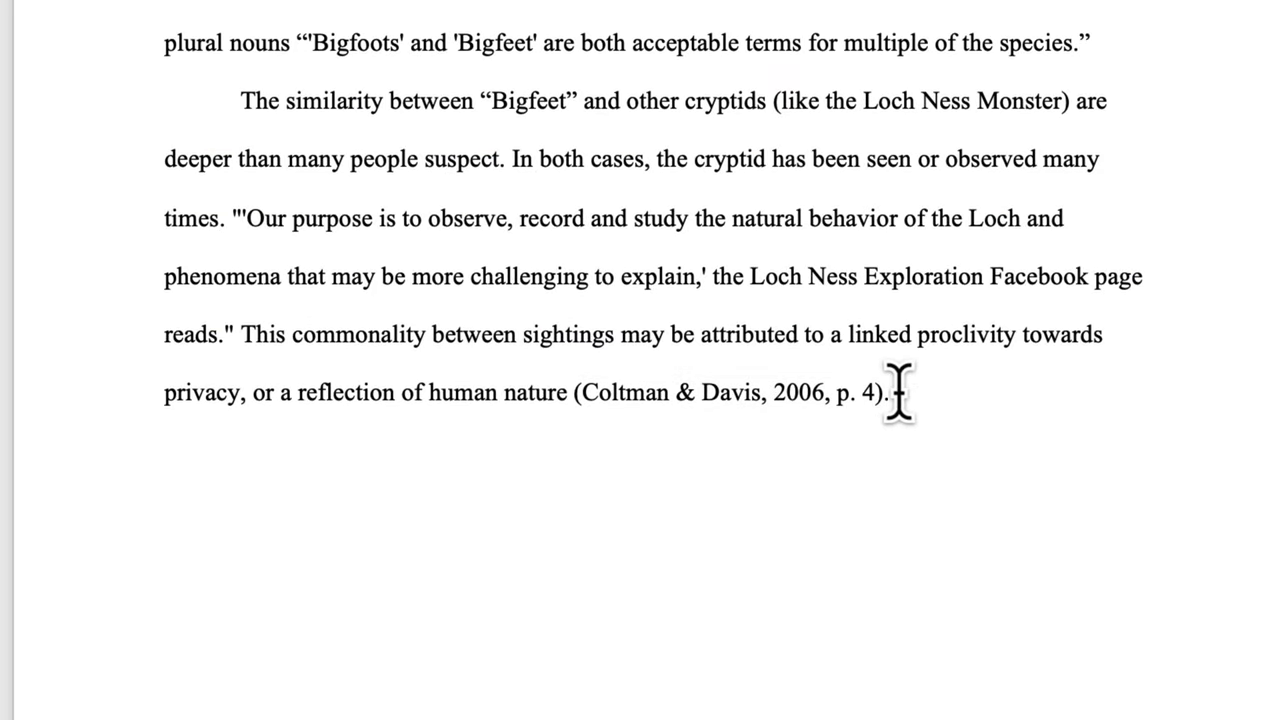
click(888, 392)
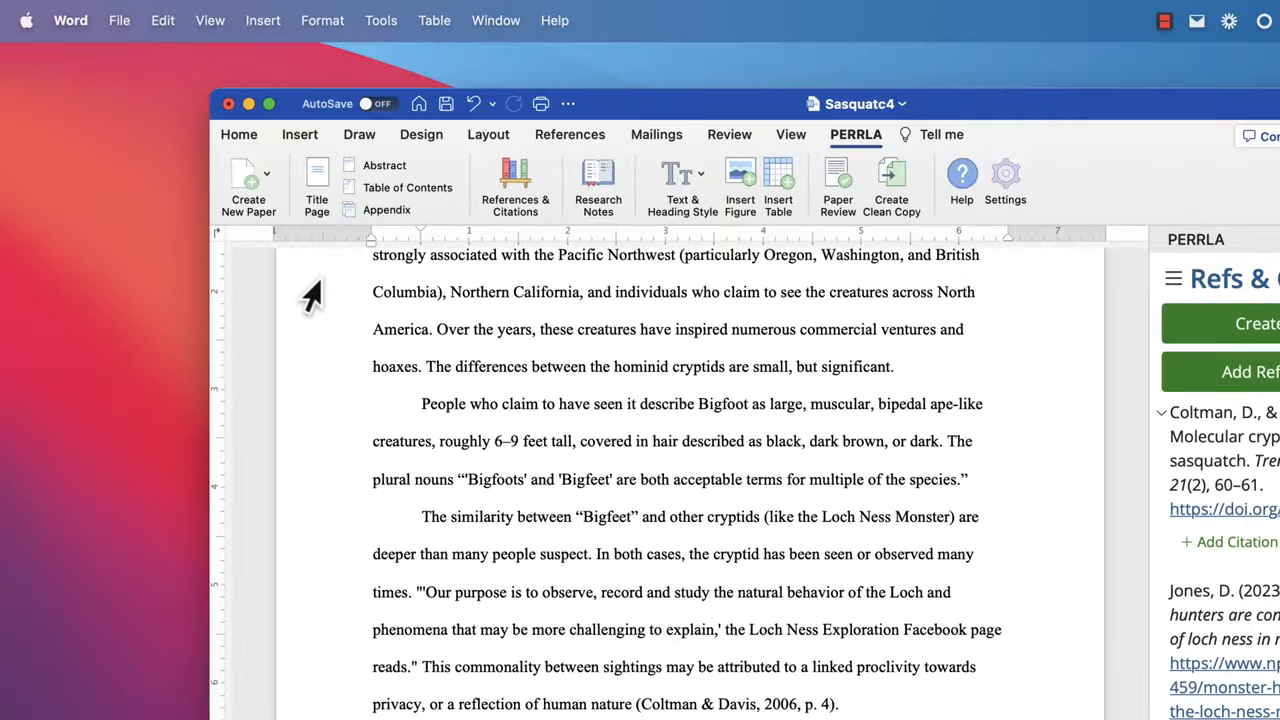
click(120, 20)
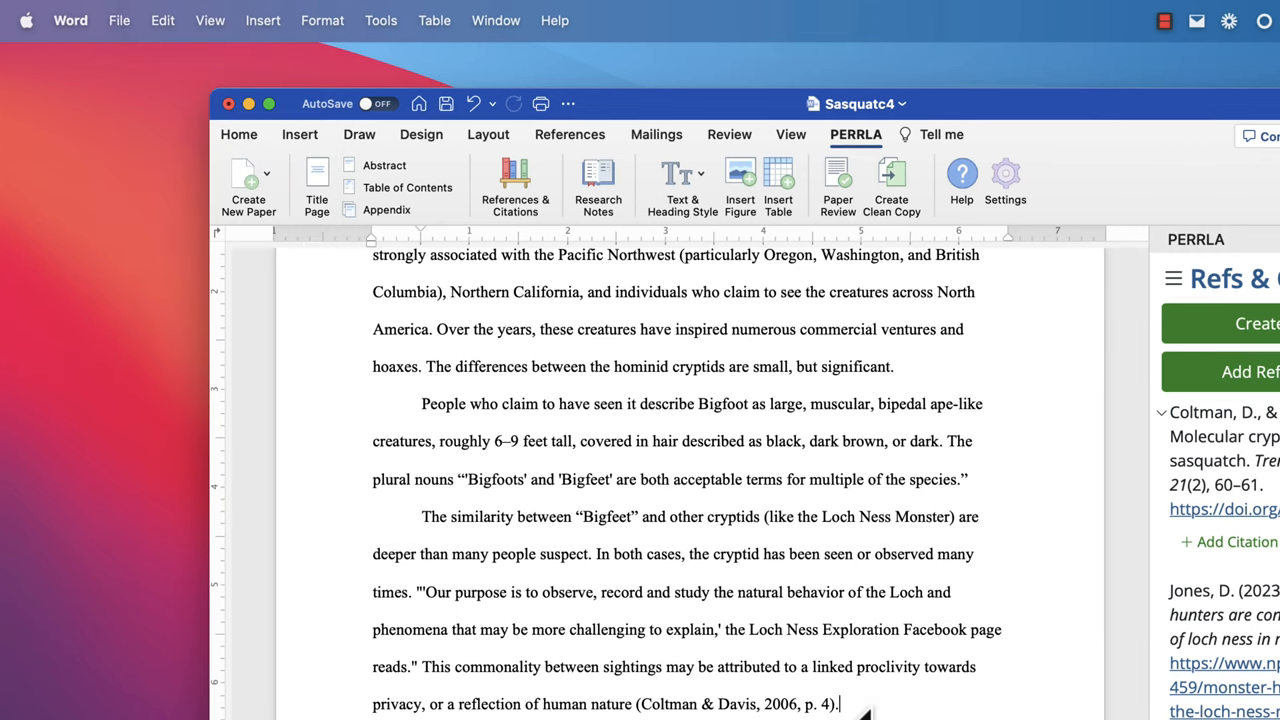
mouse_move(856, 290)
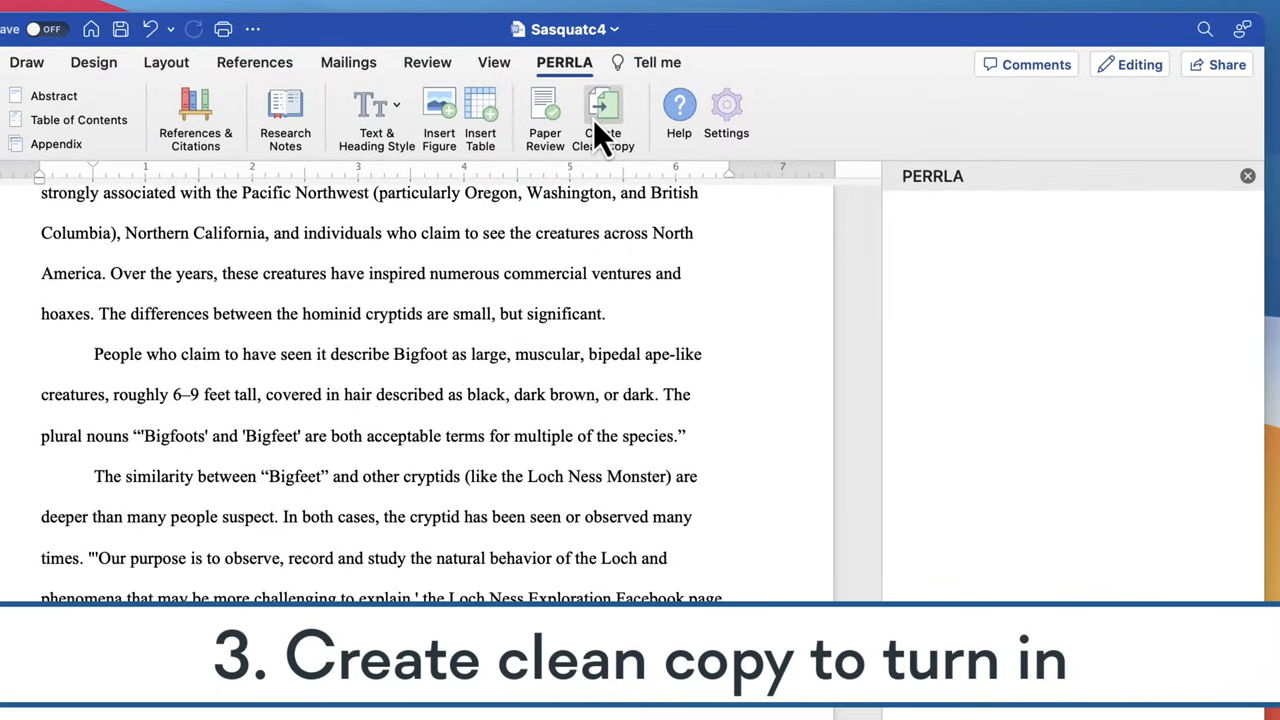
Generate a clean copy of the paper as a new document and review it
click(604, 114)
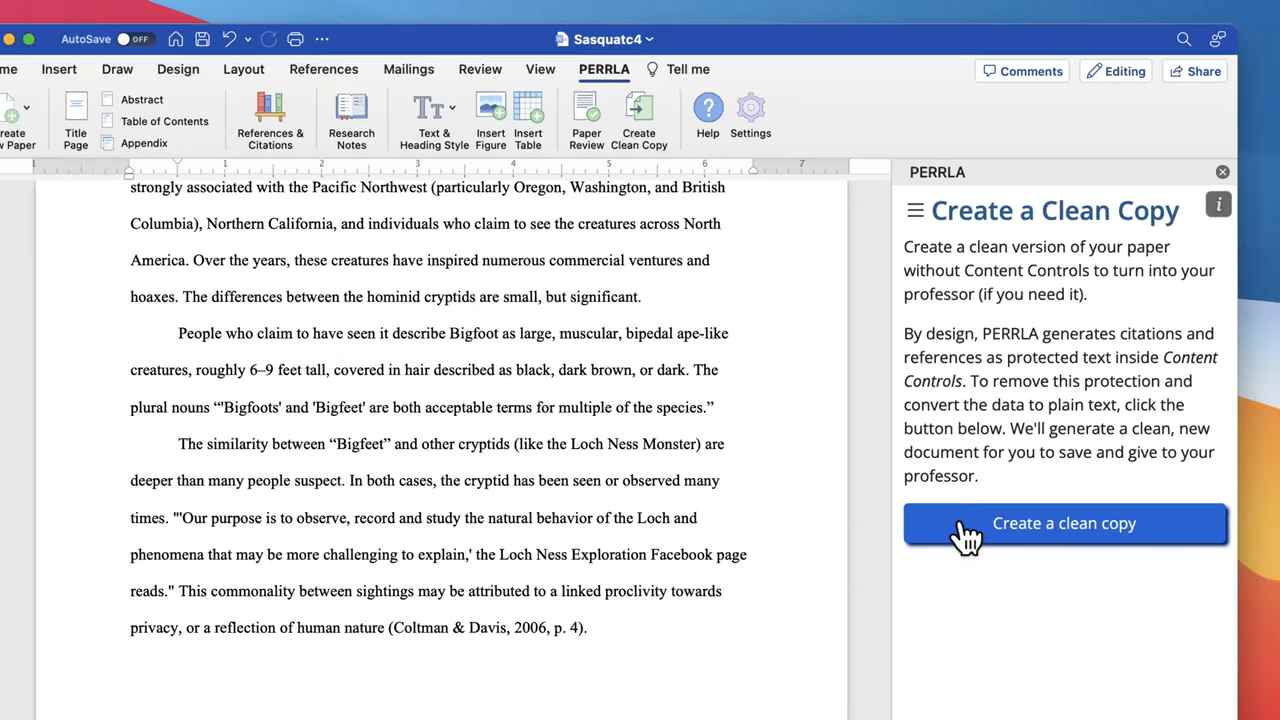
click(1064, 524)
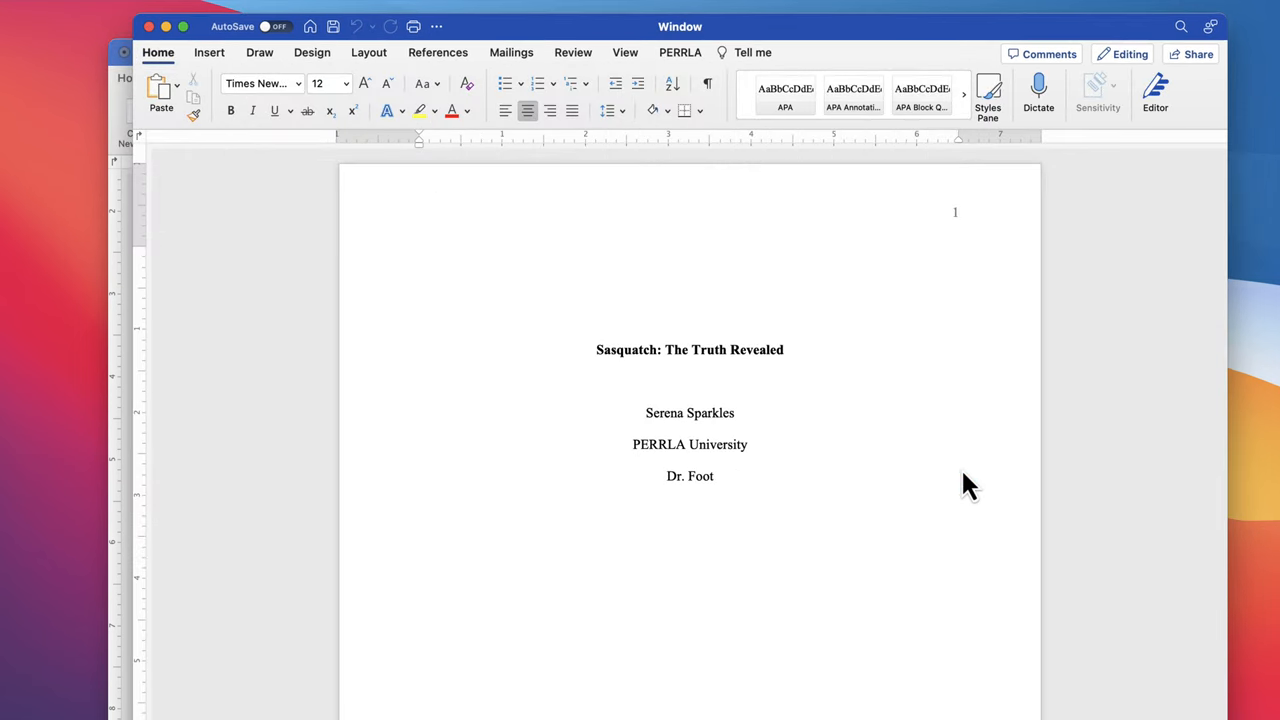
mouse_move(922, 510)
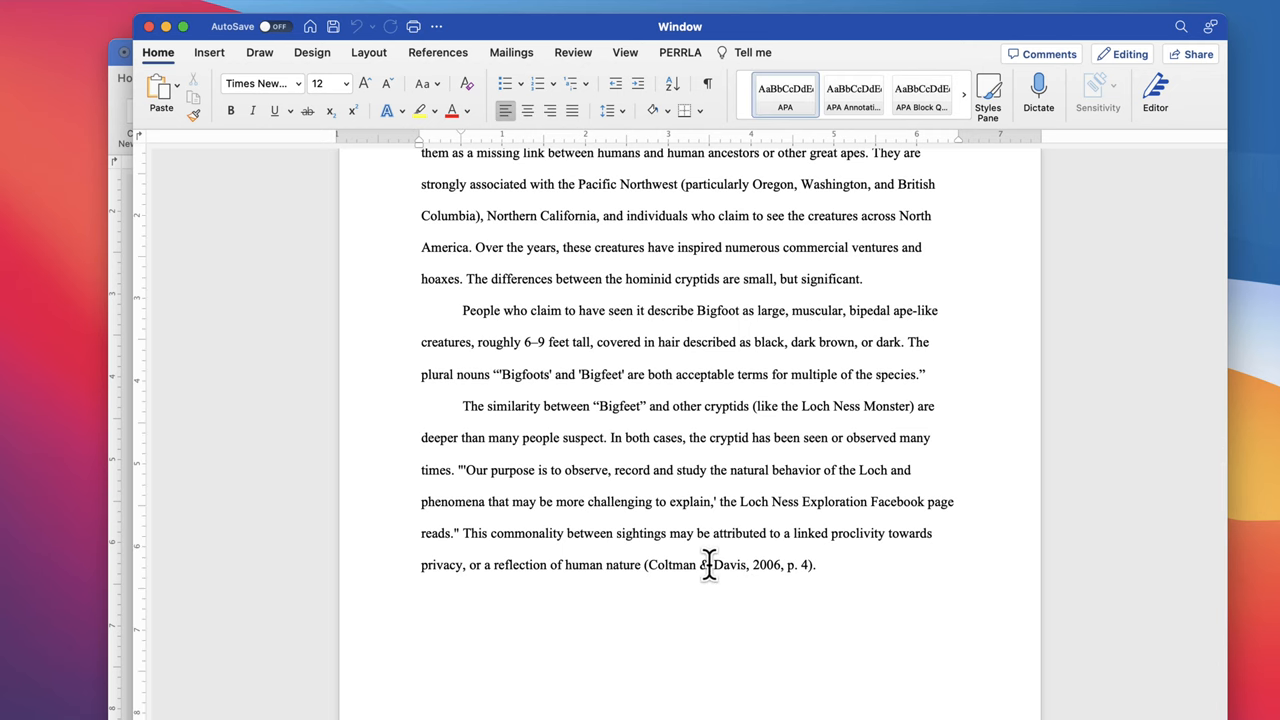
scroll(down, 3)
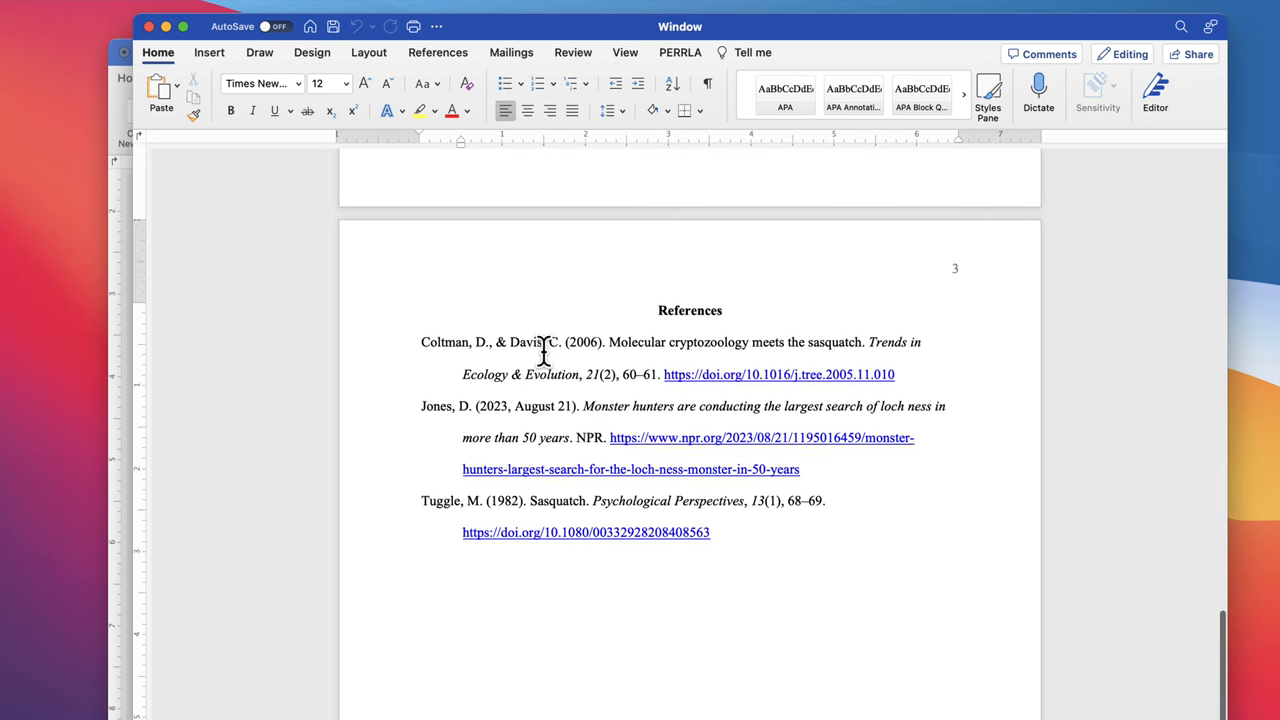
mouse_move(552, 504)
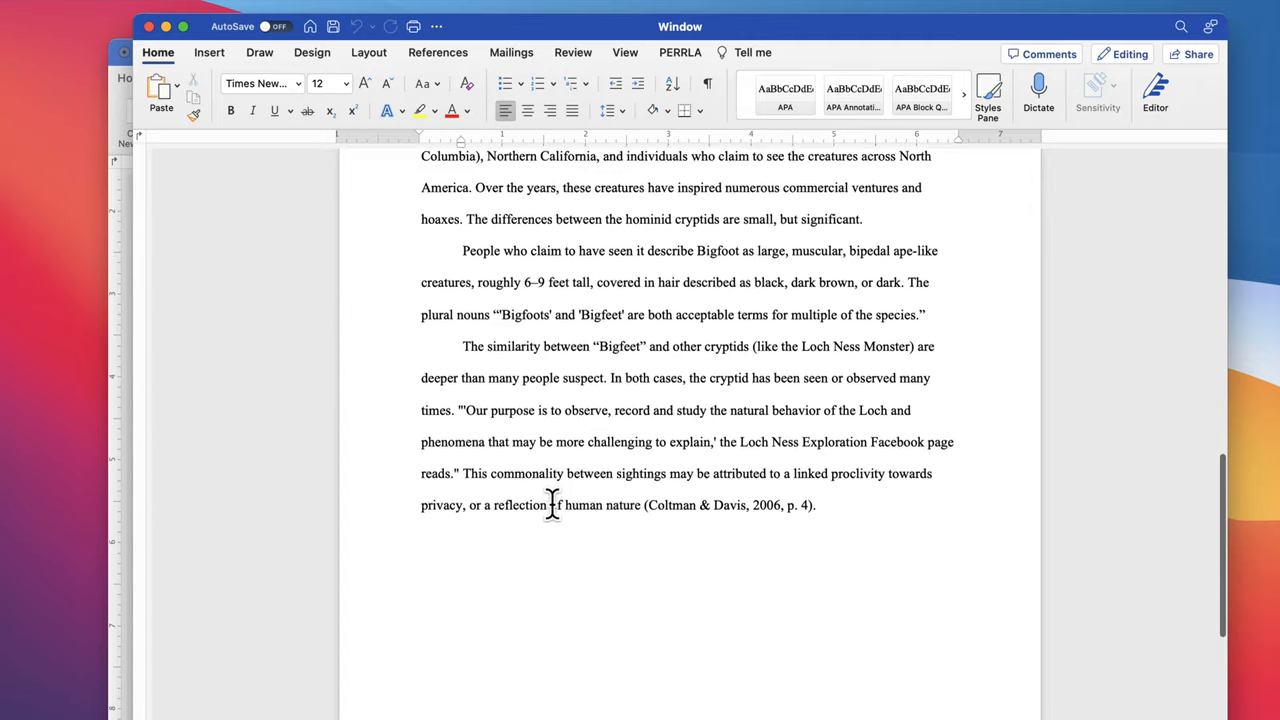
click(680, 52)
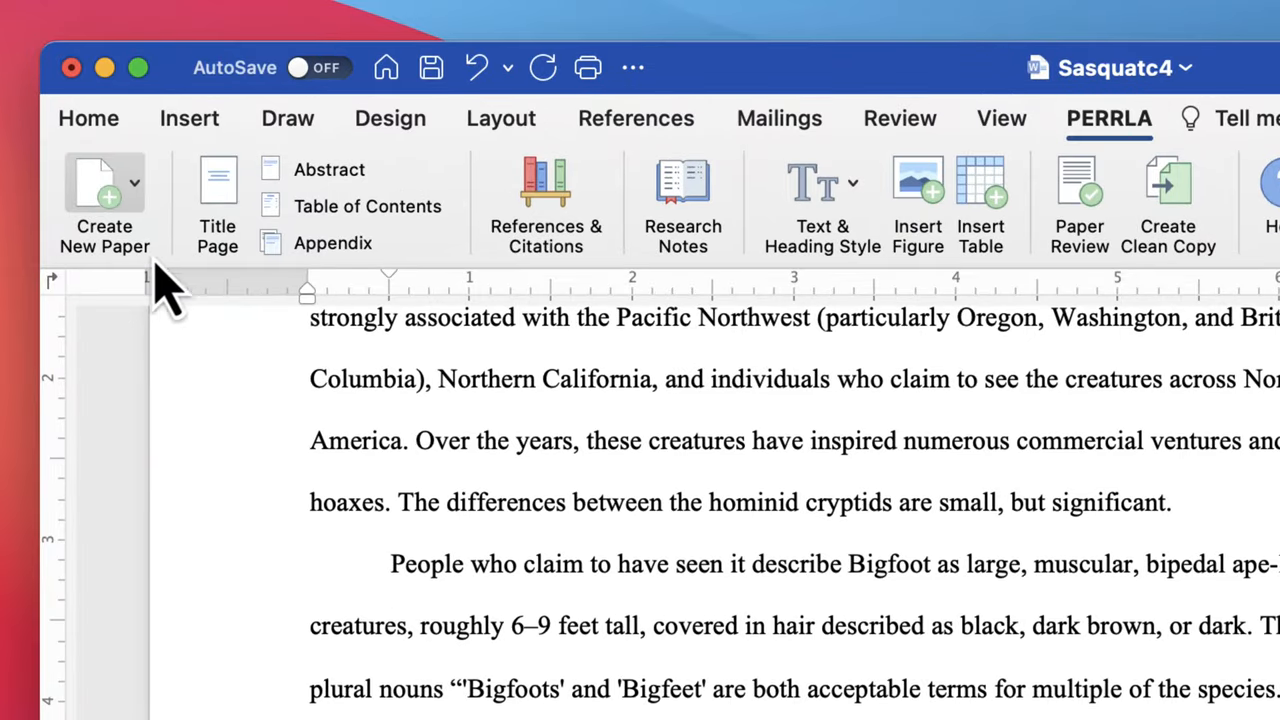
mouse_move(368, 206)
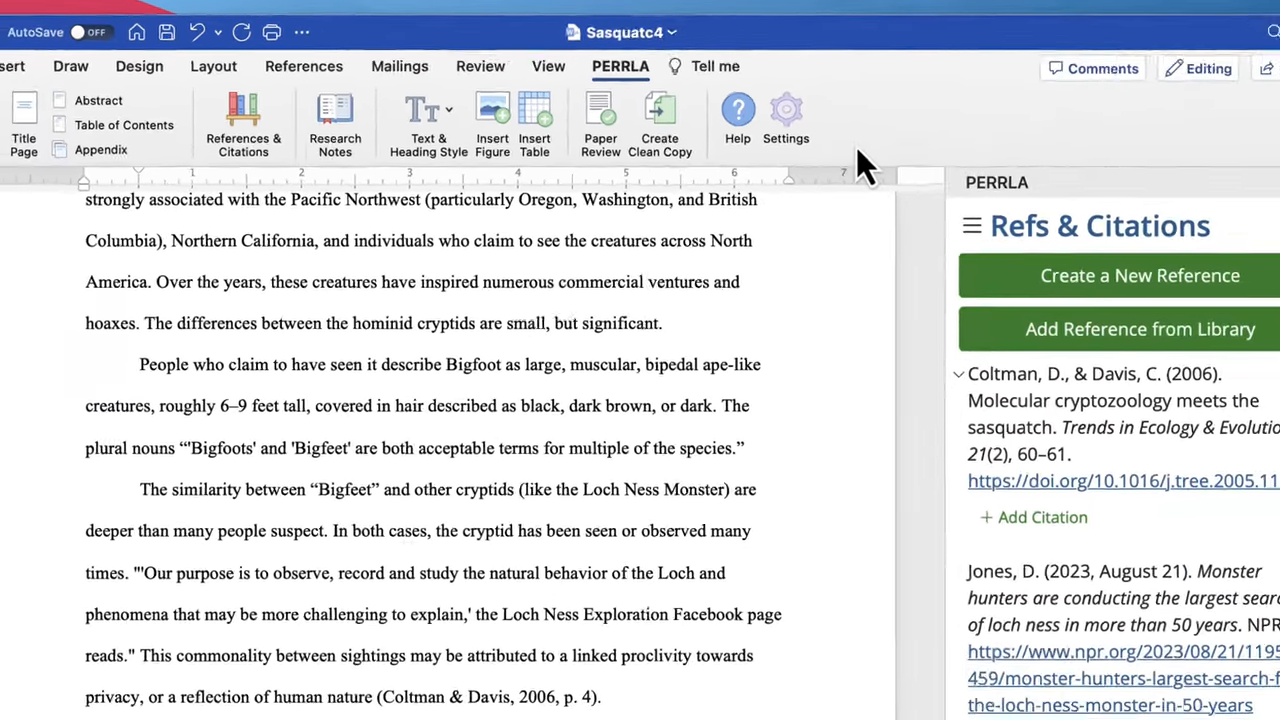
Return to the original Sasquatc4 paper with References & Citations showing
click(736, 116)
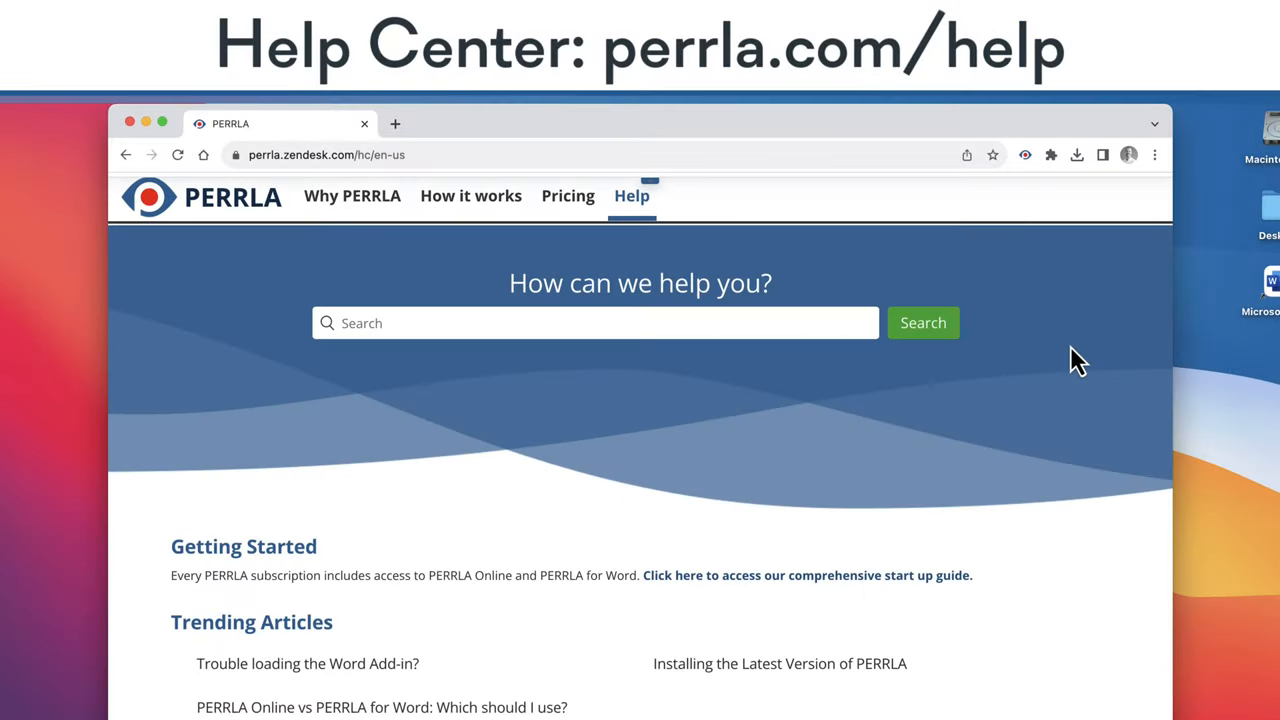
Scroll the PERRLA Help Center down to the help categories, including PERRLA for Word
scroll(down, 3)
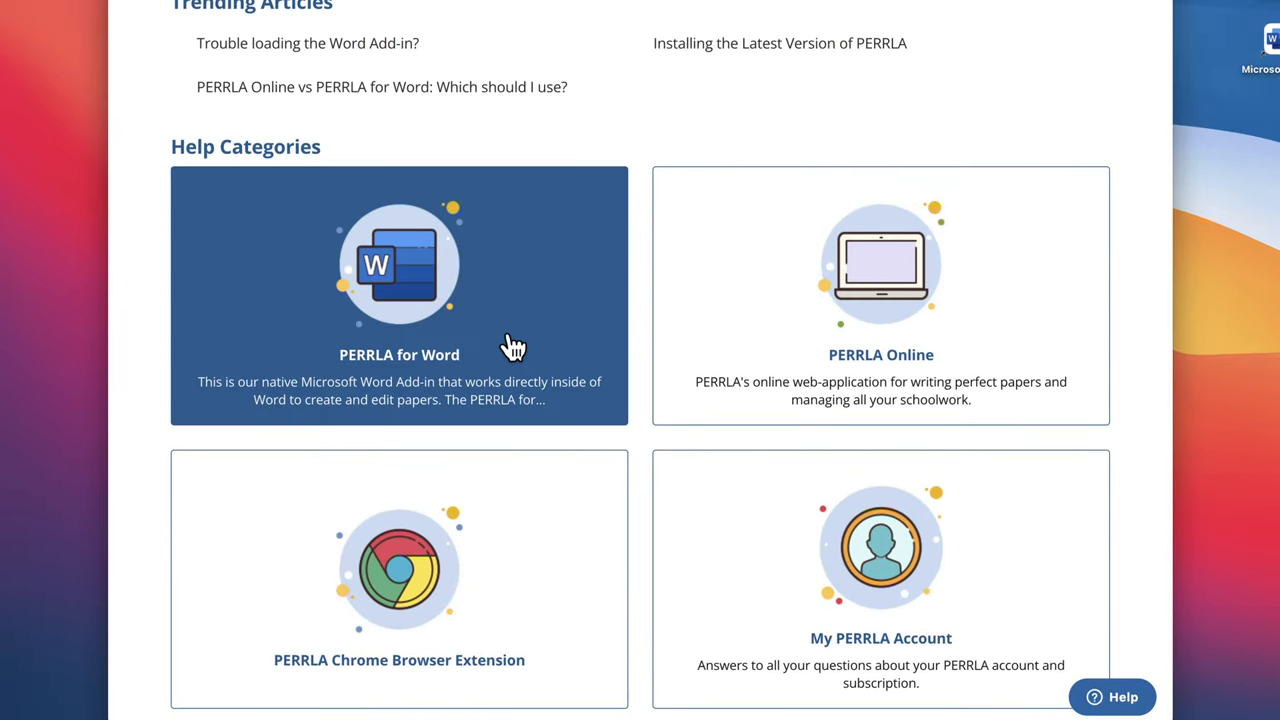
mouse_move(700, 448)
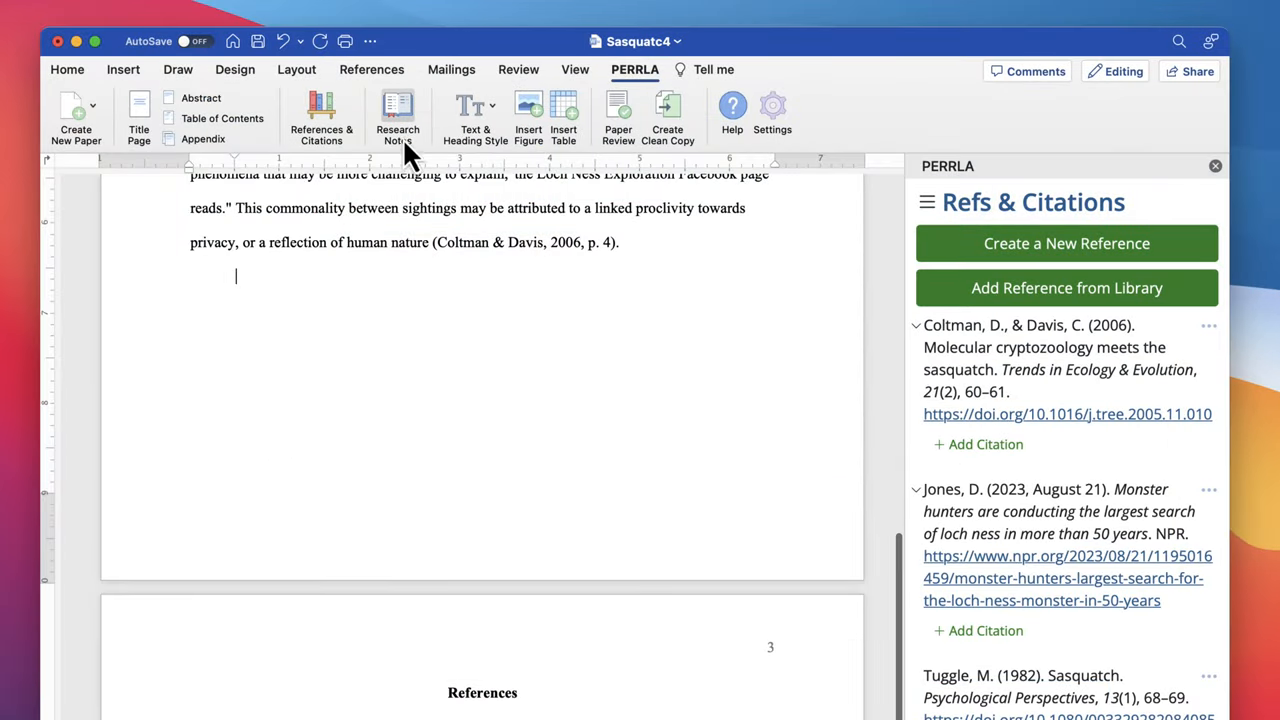
Insert the Loch Ness Exploration quote with its Jones, 2023 citation from Research Notes
click(396, 118)
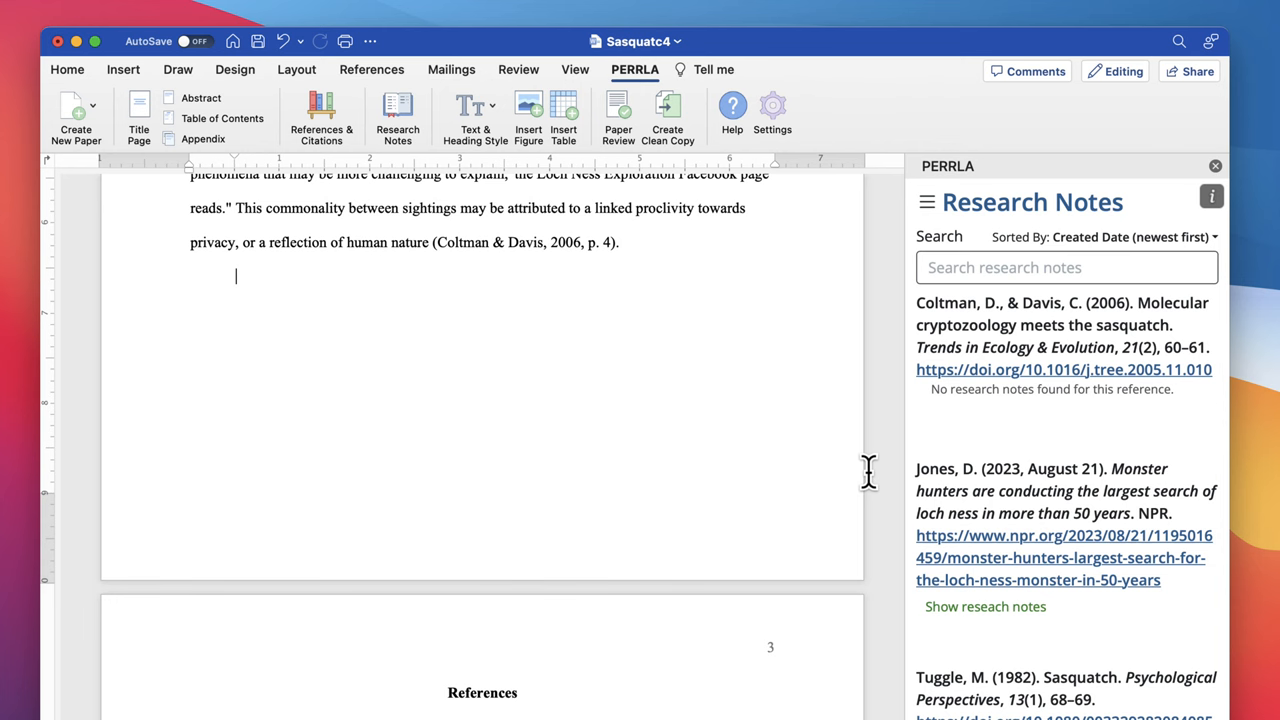
click(984, 606)
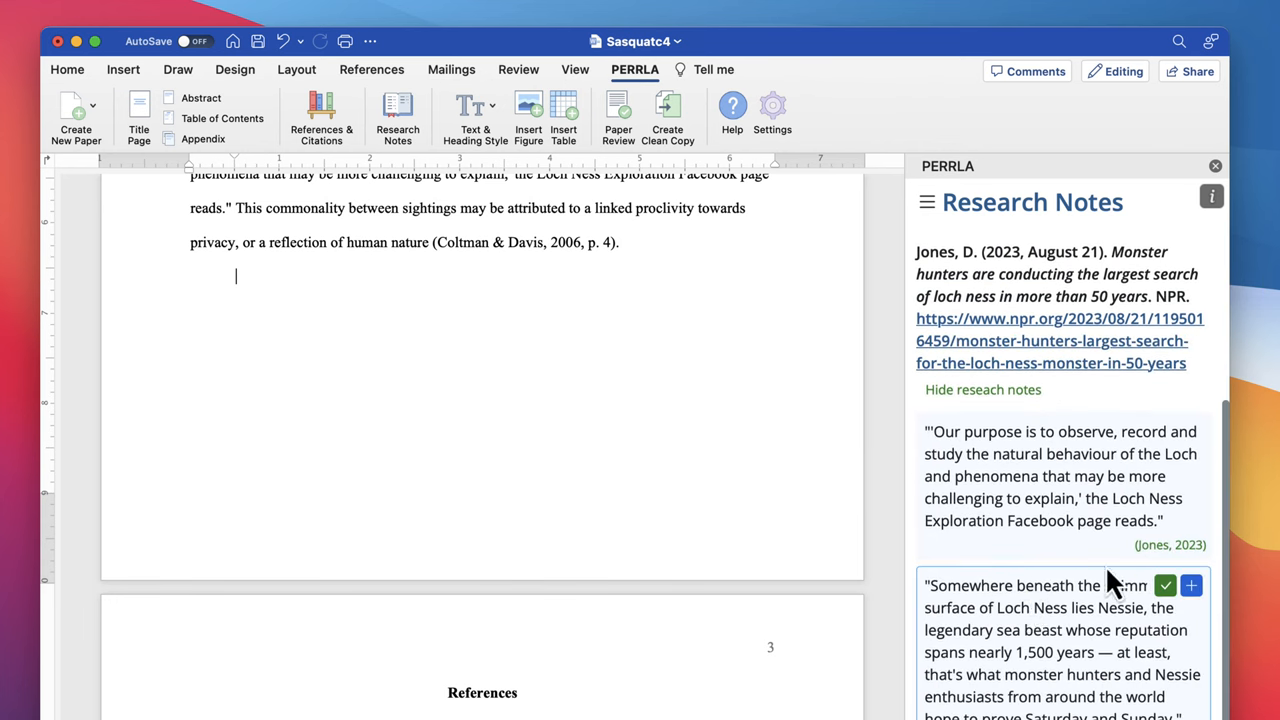
click(1192, 432)
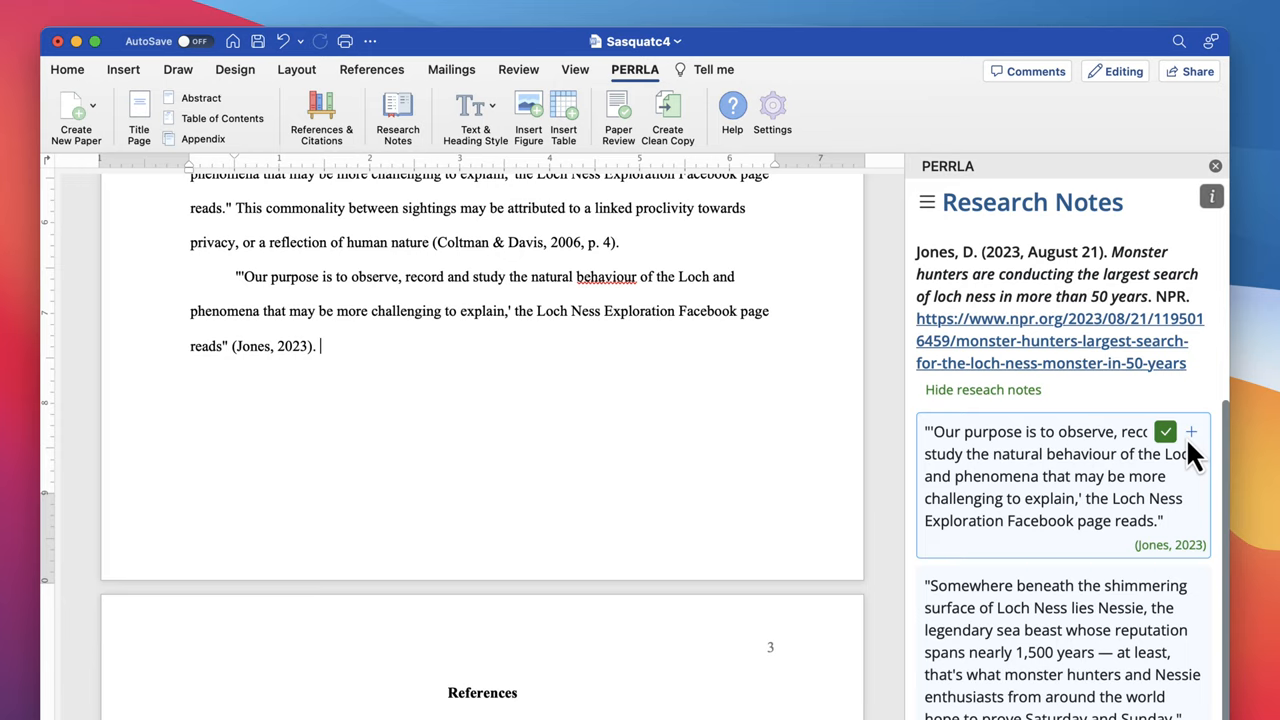
Begin the follow-up sentence with "This new method"
text(This n)
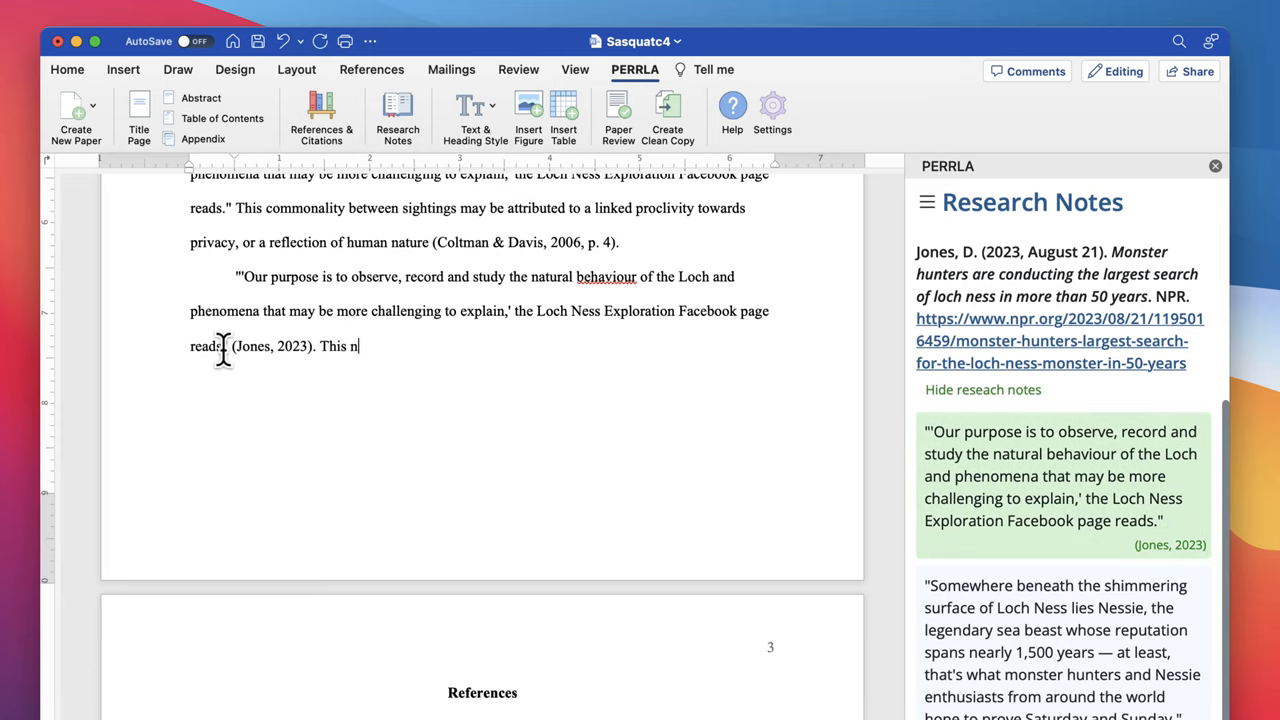
text(ew method)
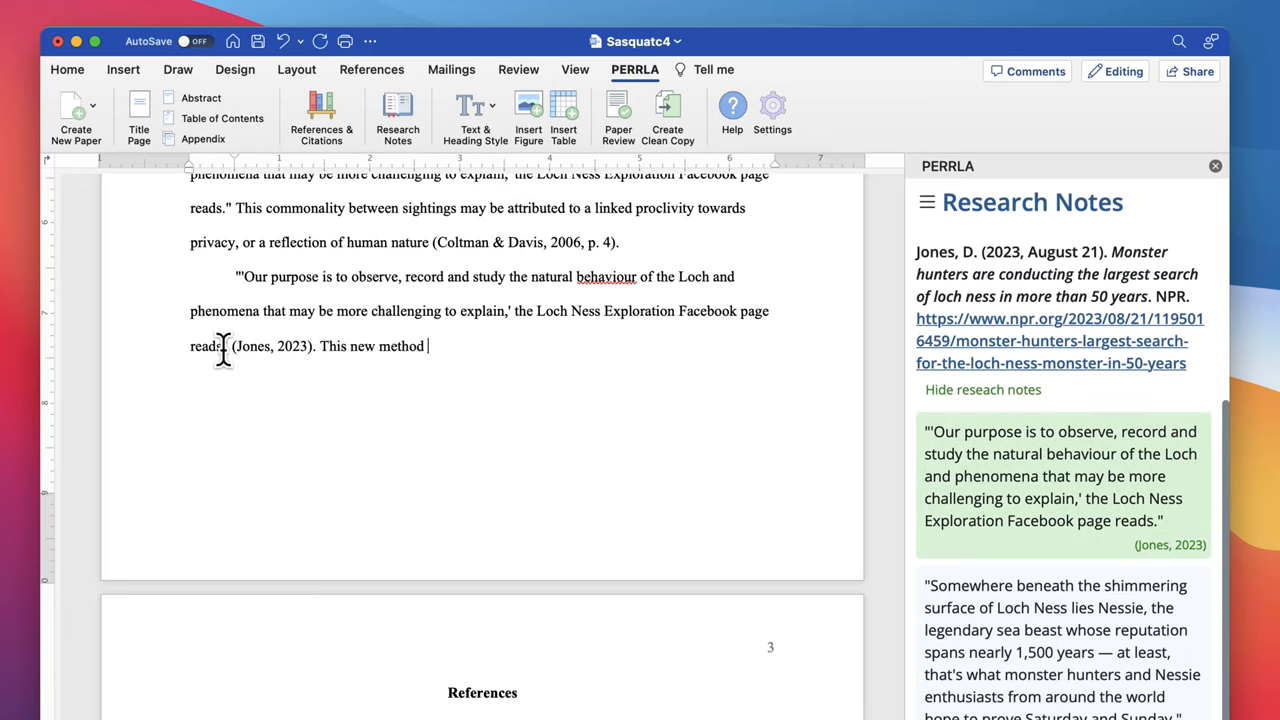